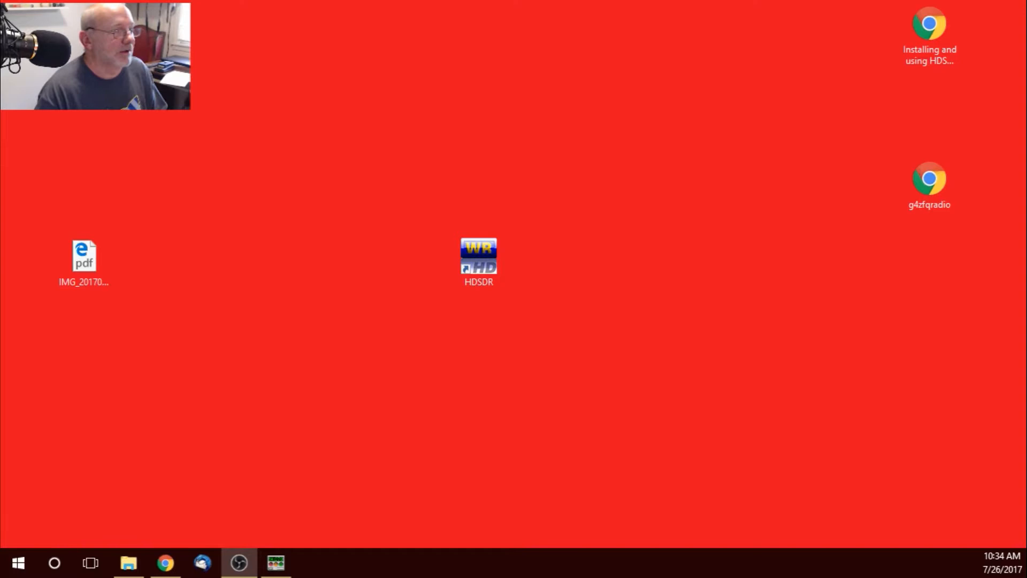
Step: Launch HDSDR from the desktop and load ExtIO_RTL.dll as the external hardware driver
left_click(479, 262)
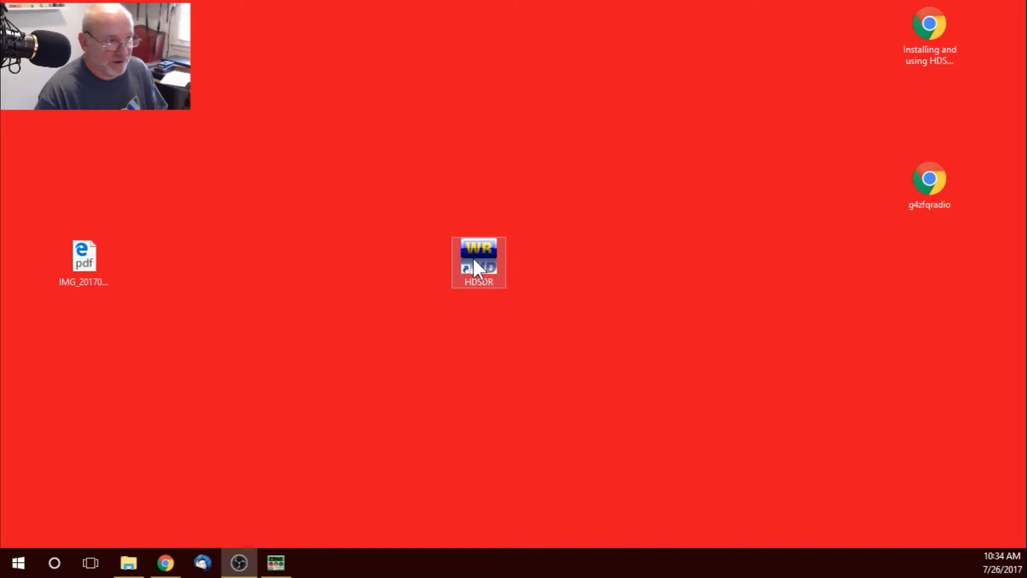
double_click(479, 262)
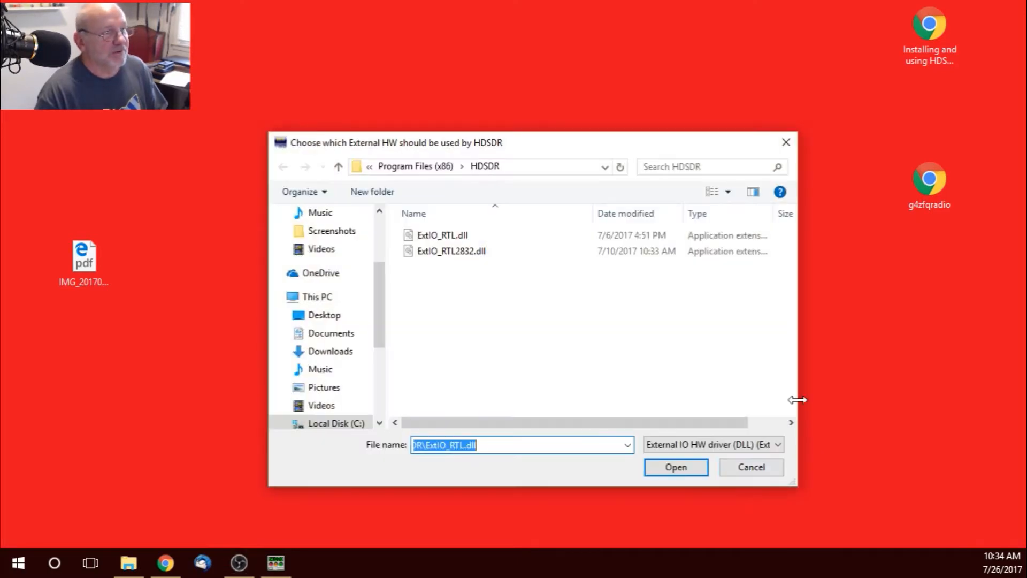
mouse_move(451, 250)
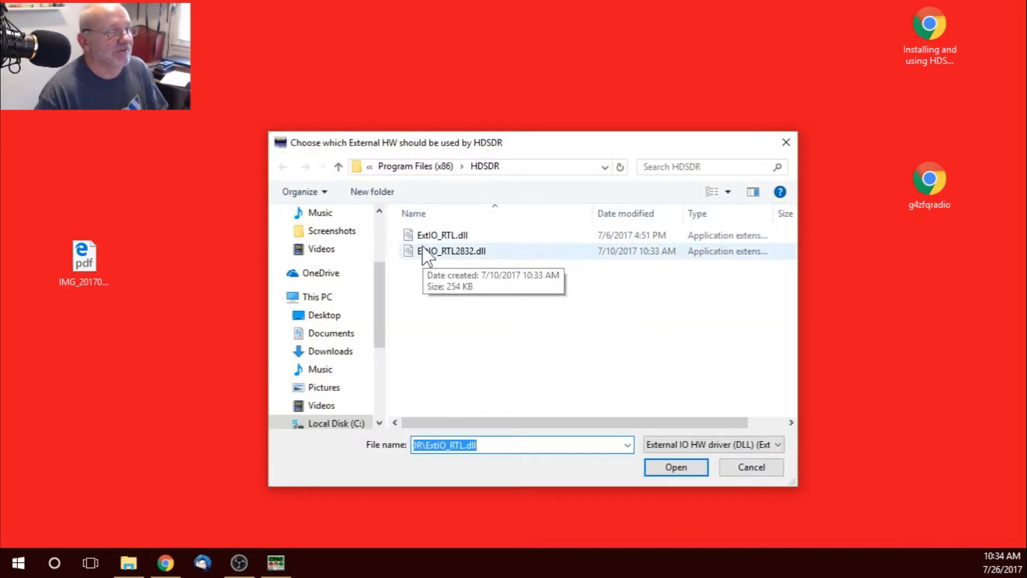
mouse_move(469, 242)
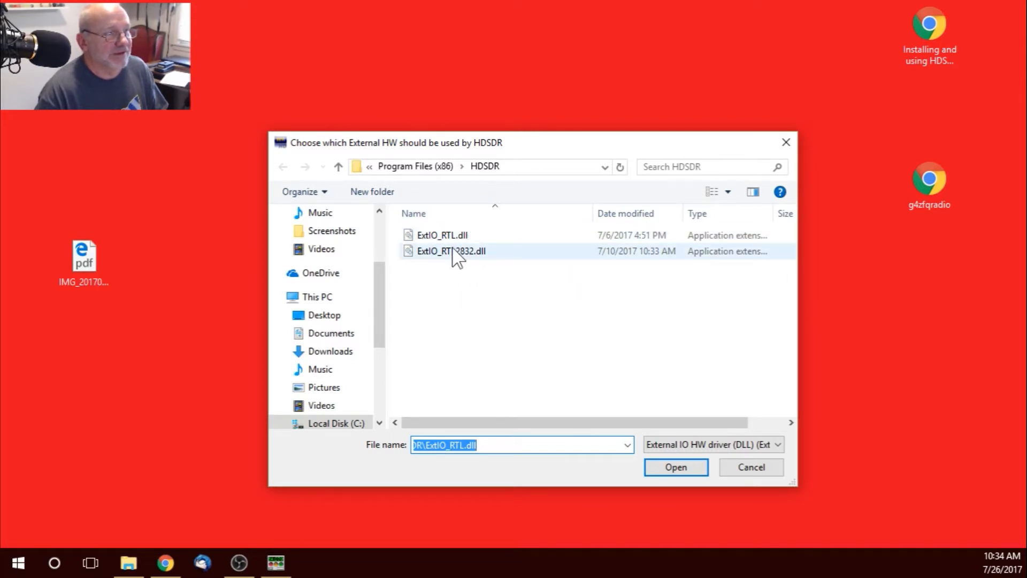
mouse_move(450, 250)
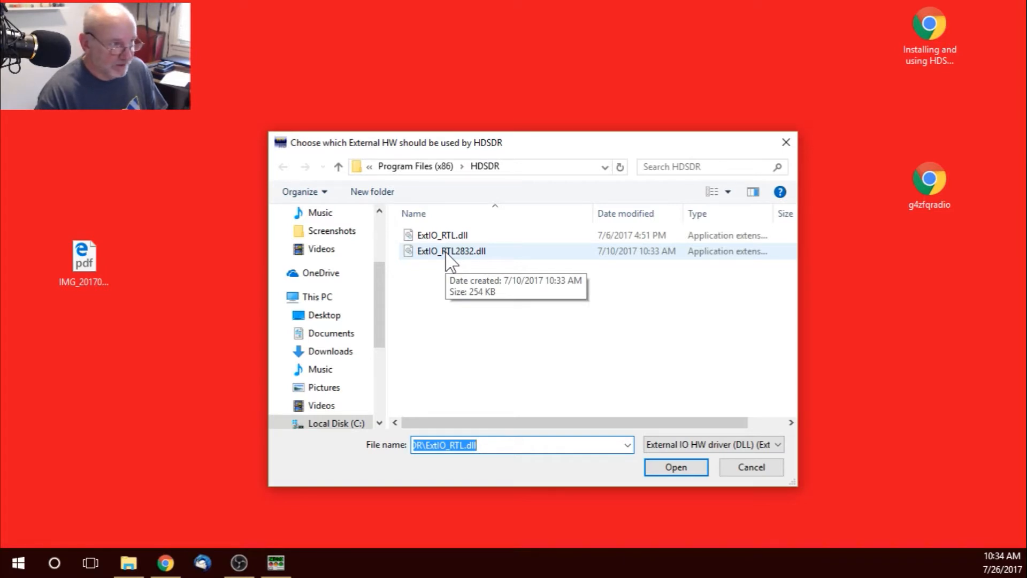
left_click(442, 235)
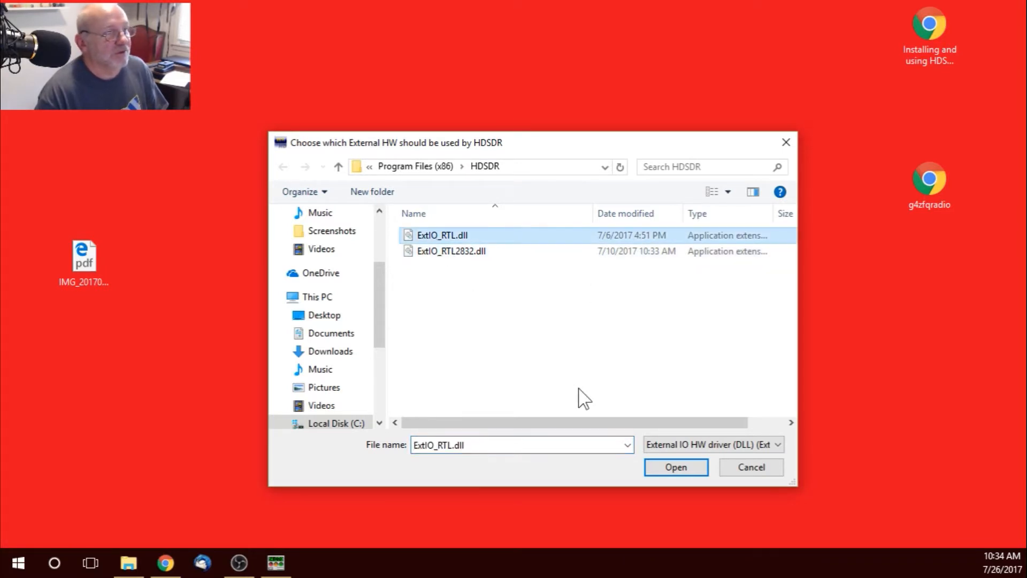
left_click(675, 467)
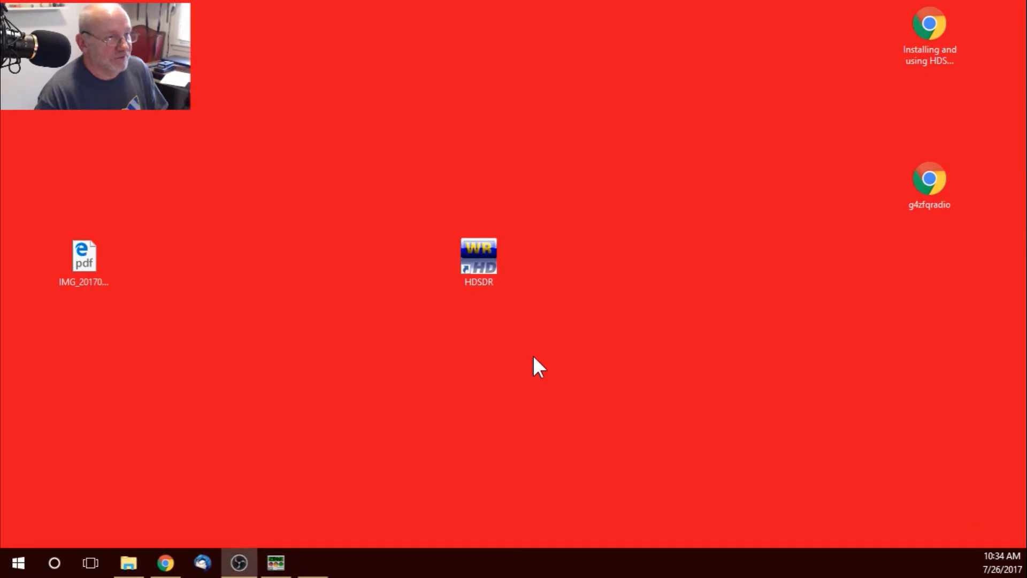
Step: Bring up the DDE to HDSDR settings showing HRD format, Tune sync and connection ok
double_click(478, 259)
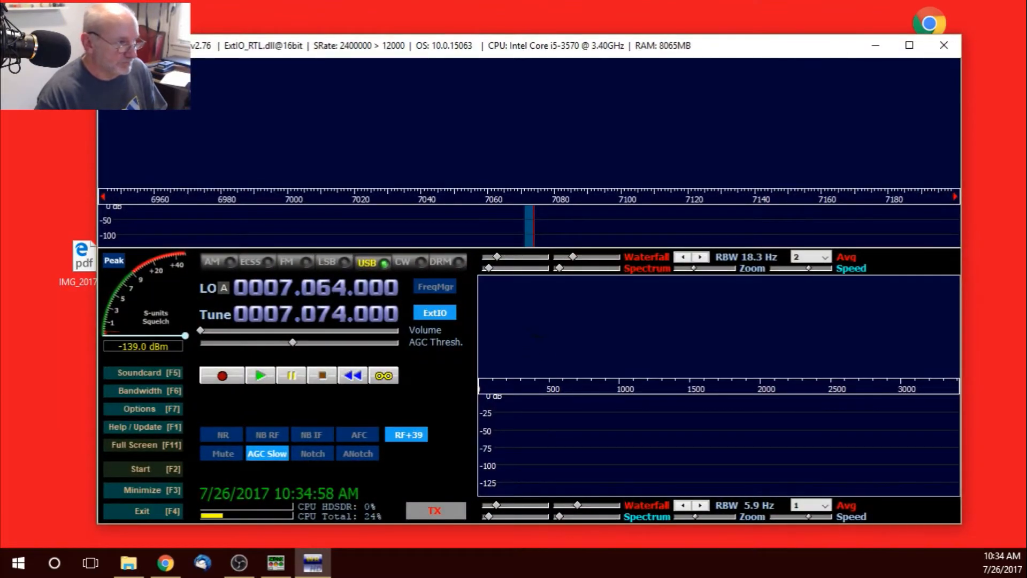
mouse_move(301, 431)
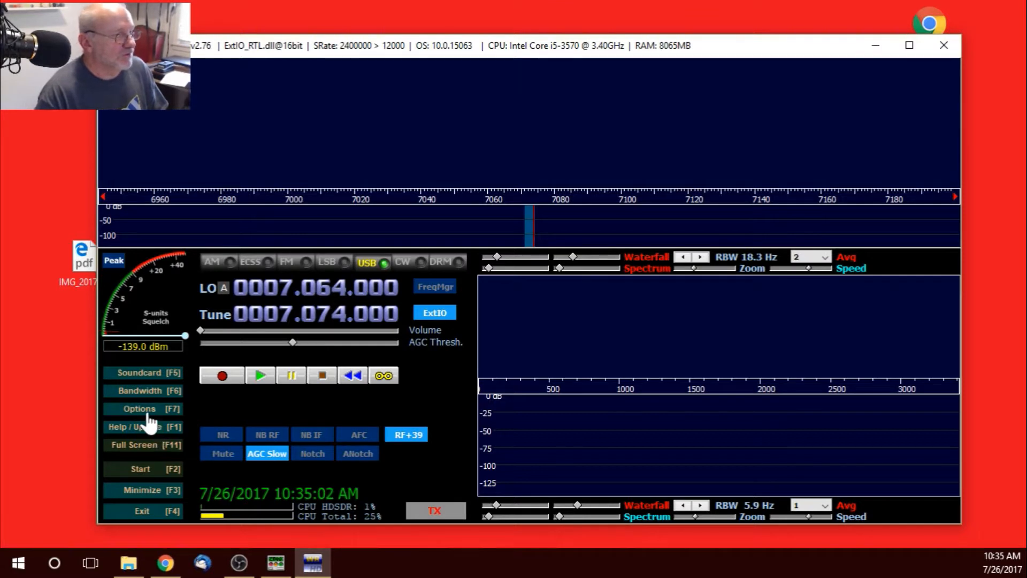
left_click(139, 407)
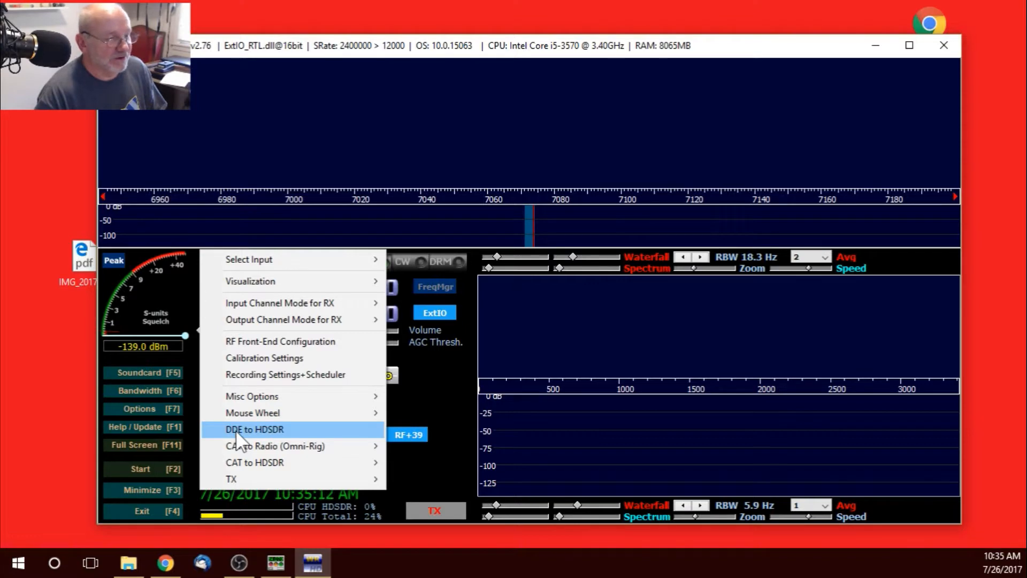
left_click(254, 429)
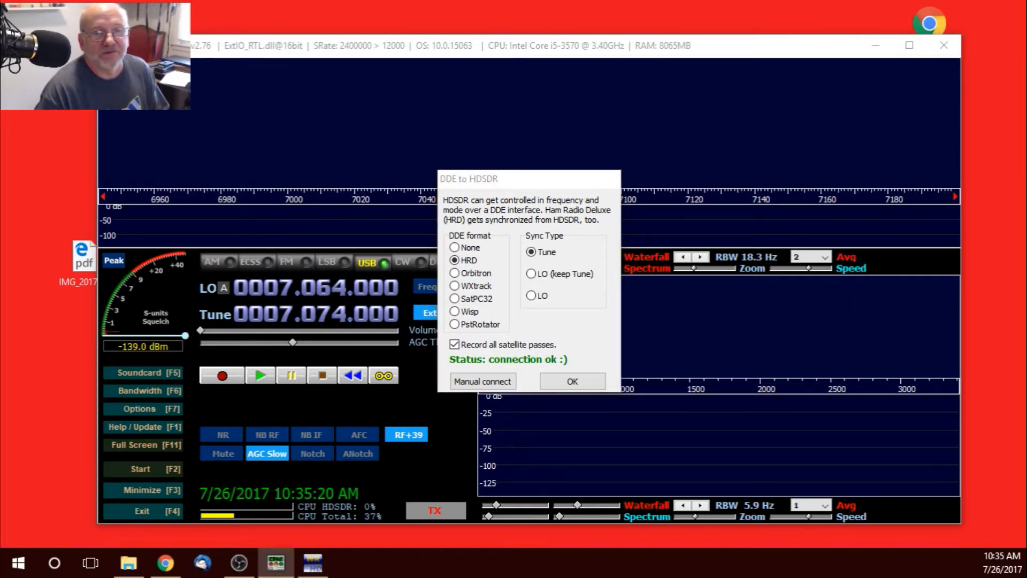
Step: Switch to Ham Radio Deluxe's IC-7300 rig control tuned to 7.074.000 USB
left_click(571, 381)
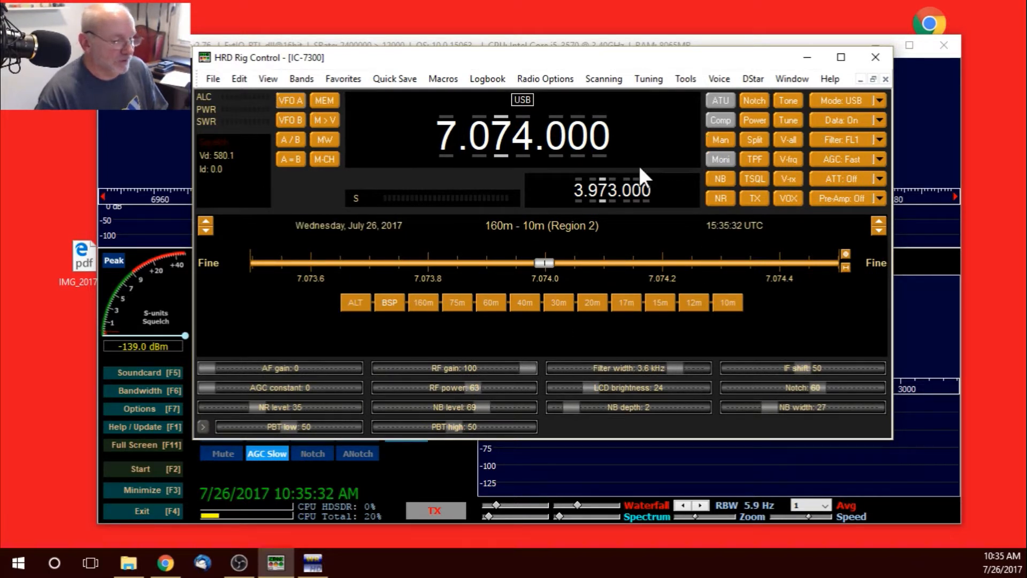
mouse_move(543, 112)
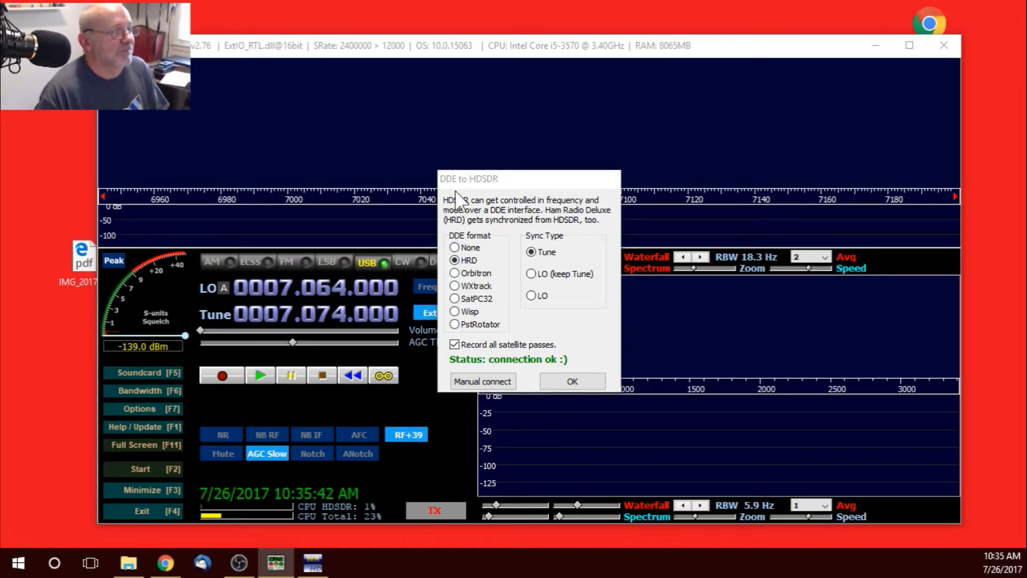
mouse_move(469, 190)
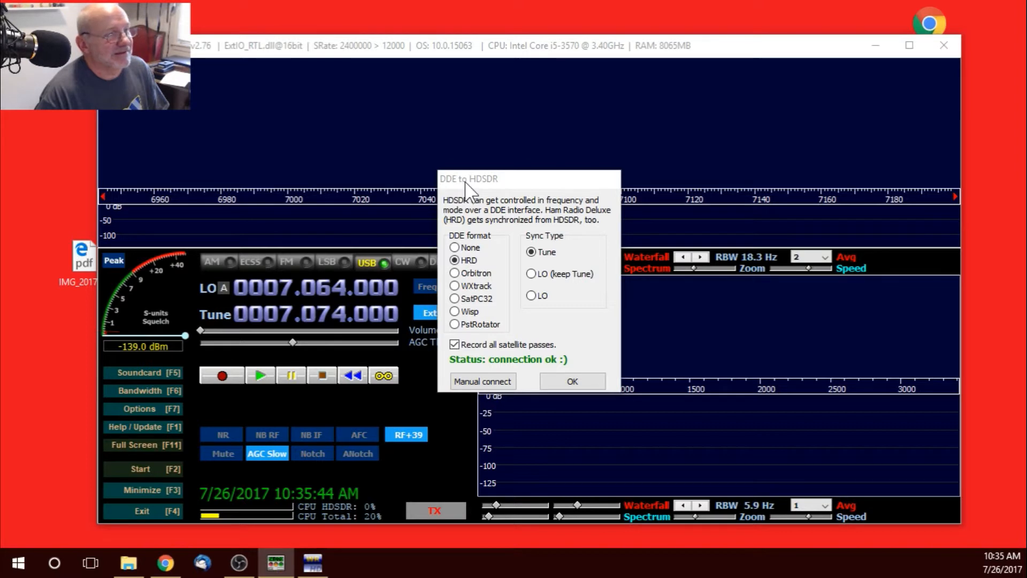
mouse_move(543, 190)
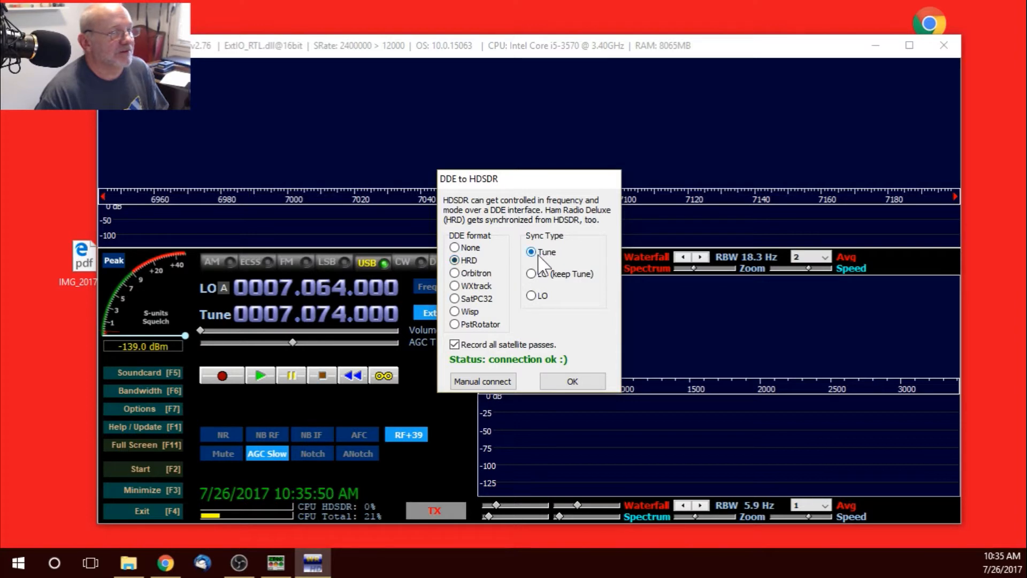
mouse_move(485, 265)
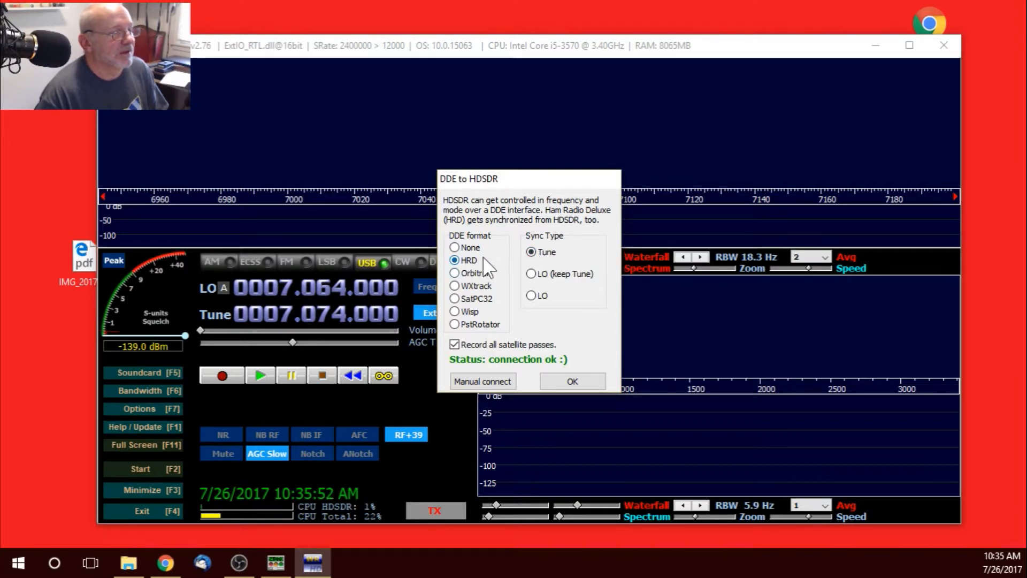
mouse_move(521, 262)
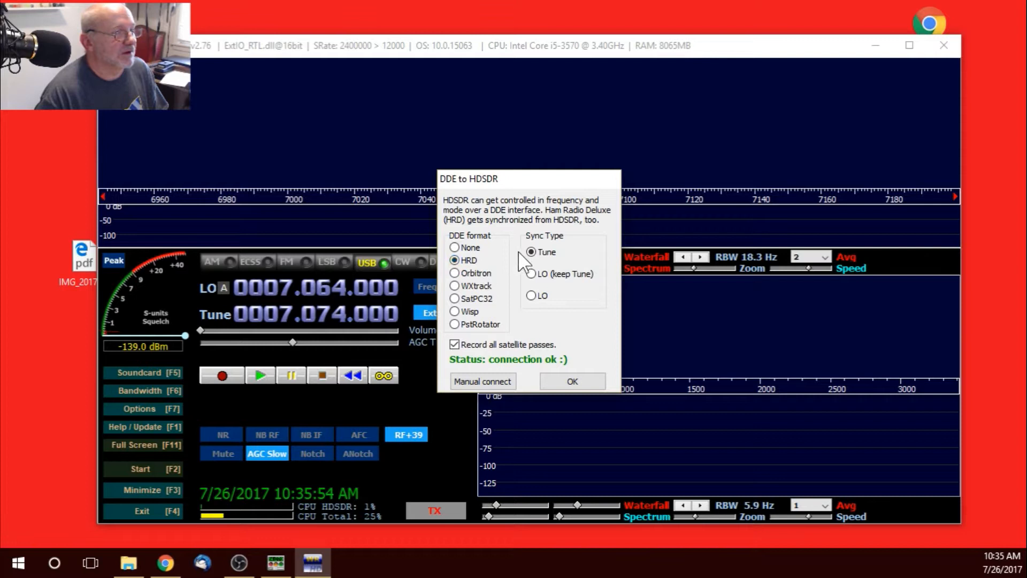
mouse_move(498, 285)
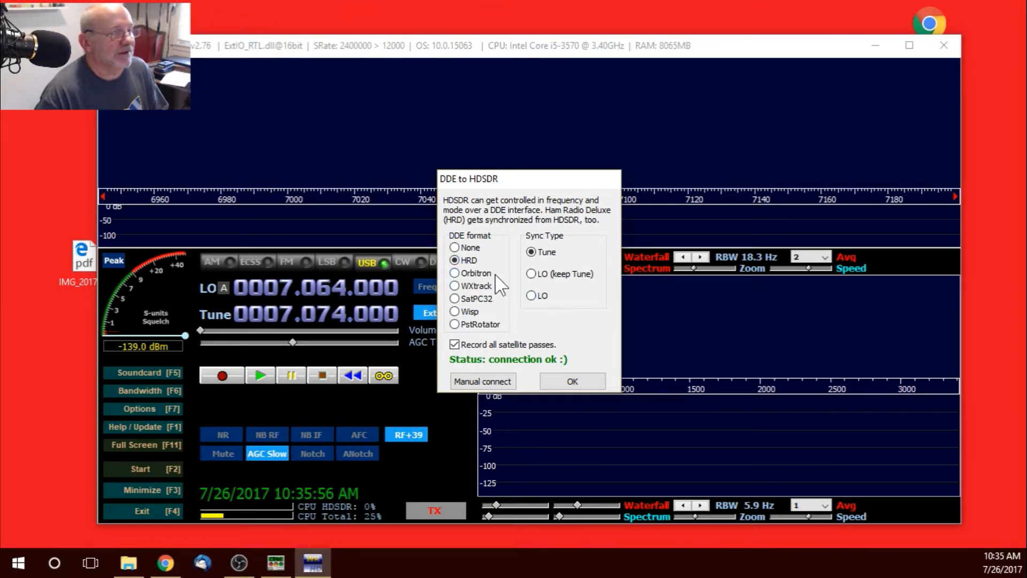
mouse_move(623, 278)
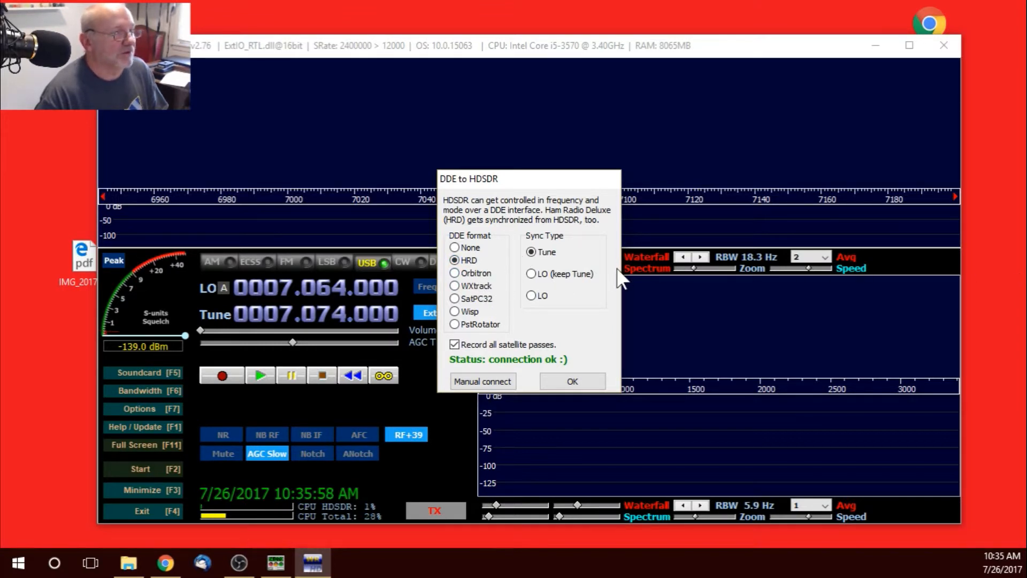
mouse_move(471, 315)
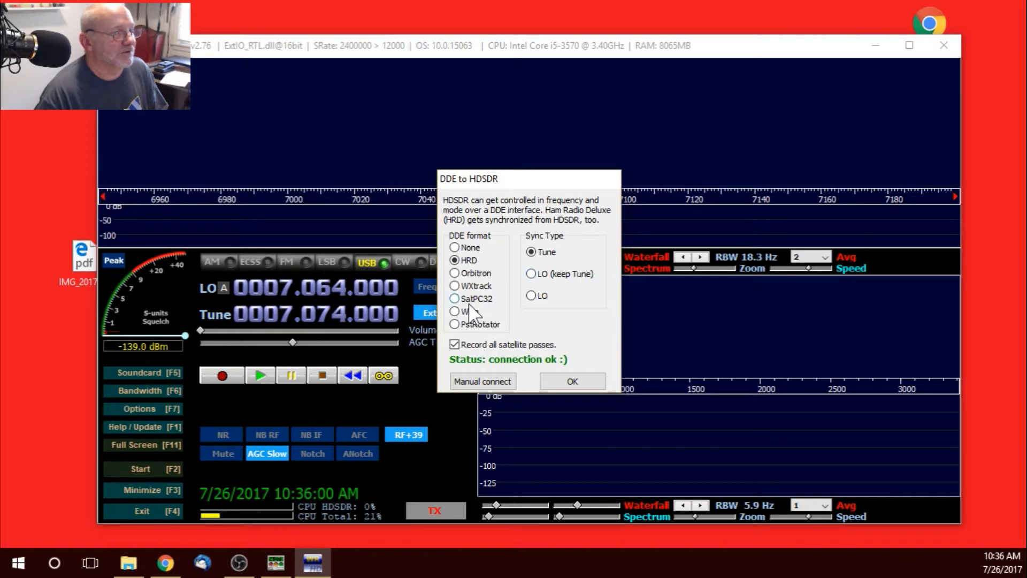
mouse_move(520, 300)
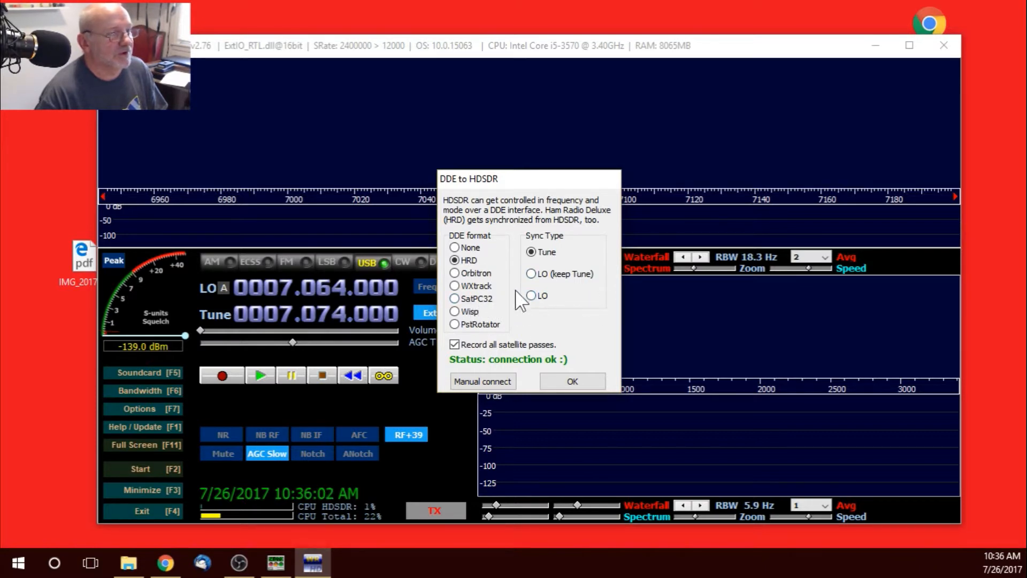
mouse_move(560, 299)
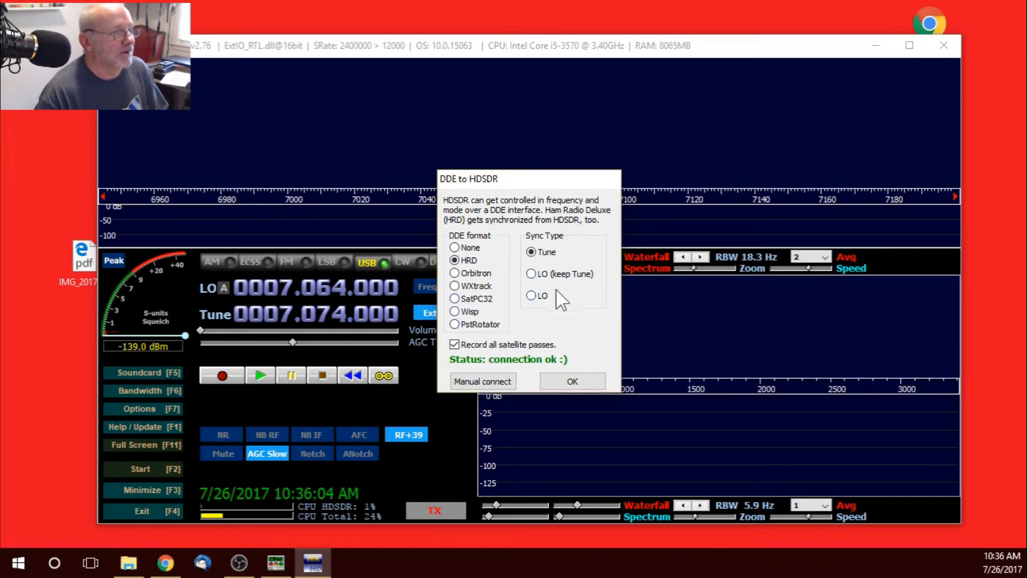
mouse_move(590, 308)
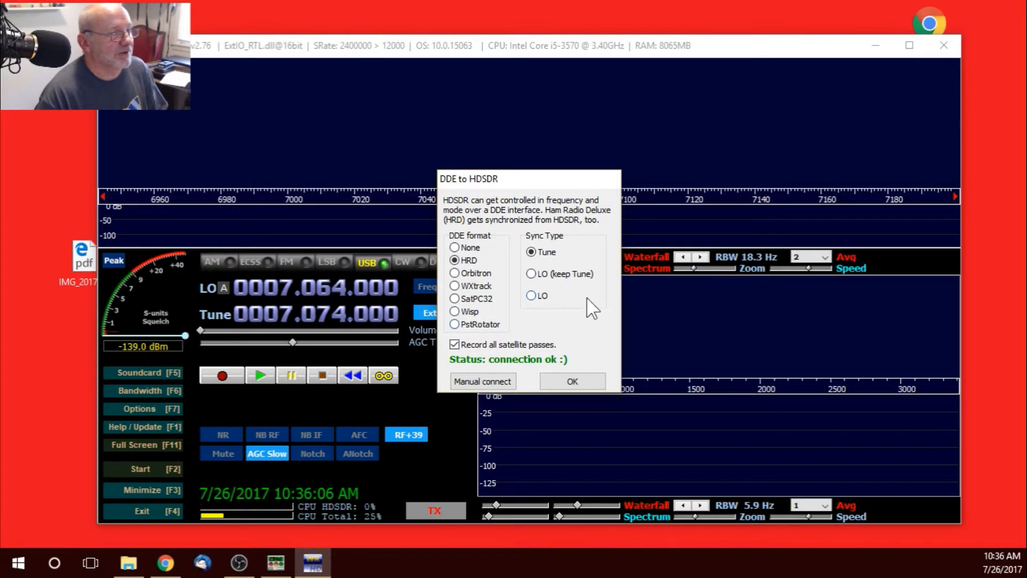
mouse_move(484, 256)
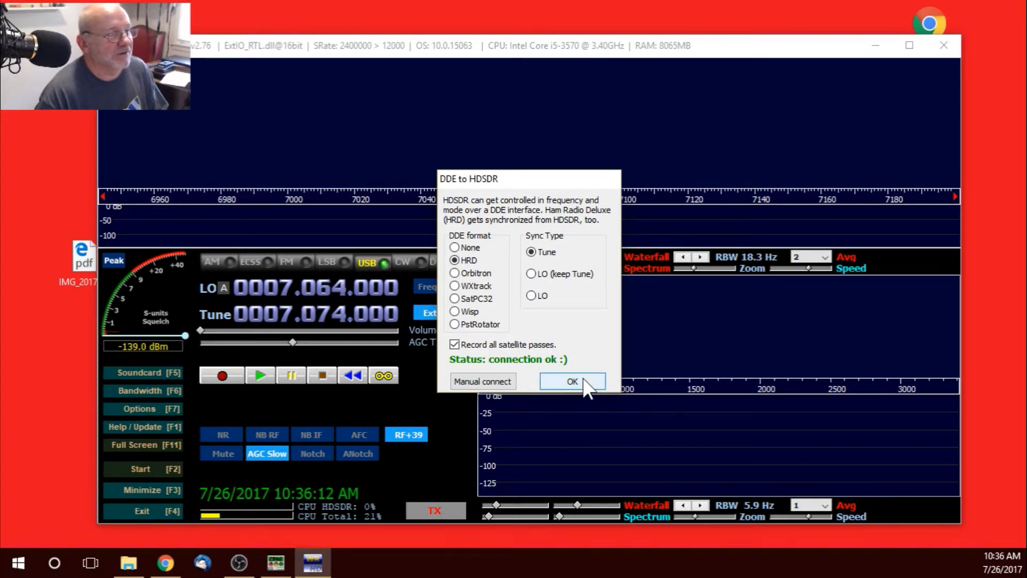
Step: Accept the DDE settings and start receiving, with the waterfall live at 7.165.000 USB
left_click(572, 381)
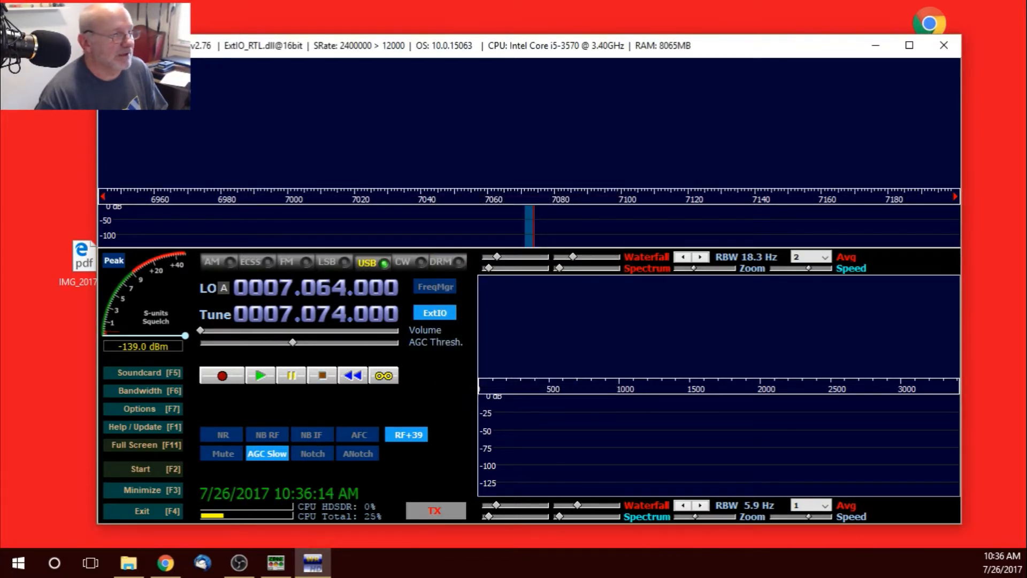
left_click(142, 468)
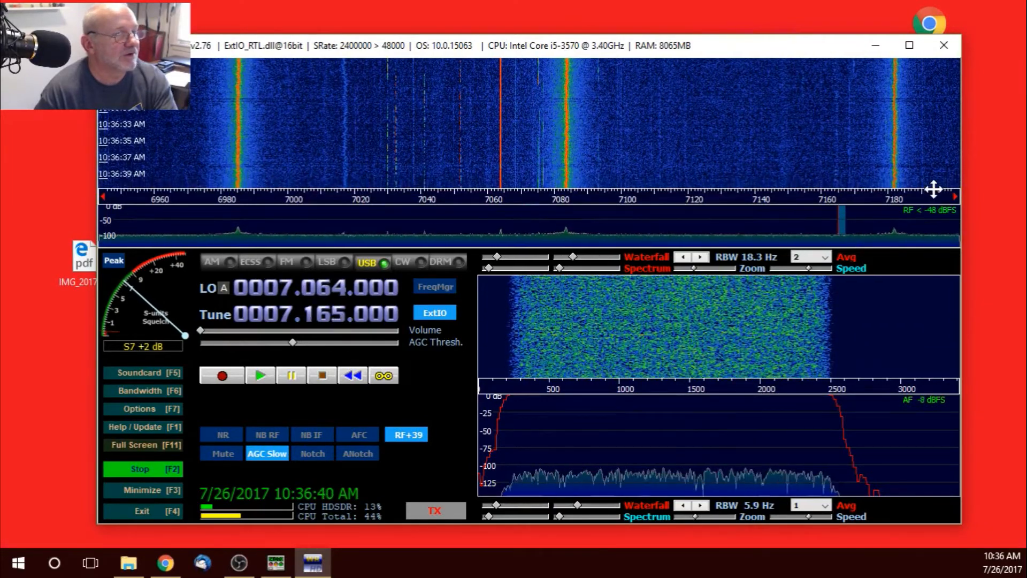
mouse_move(472, 321)
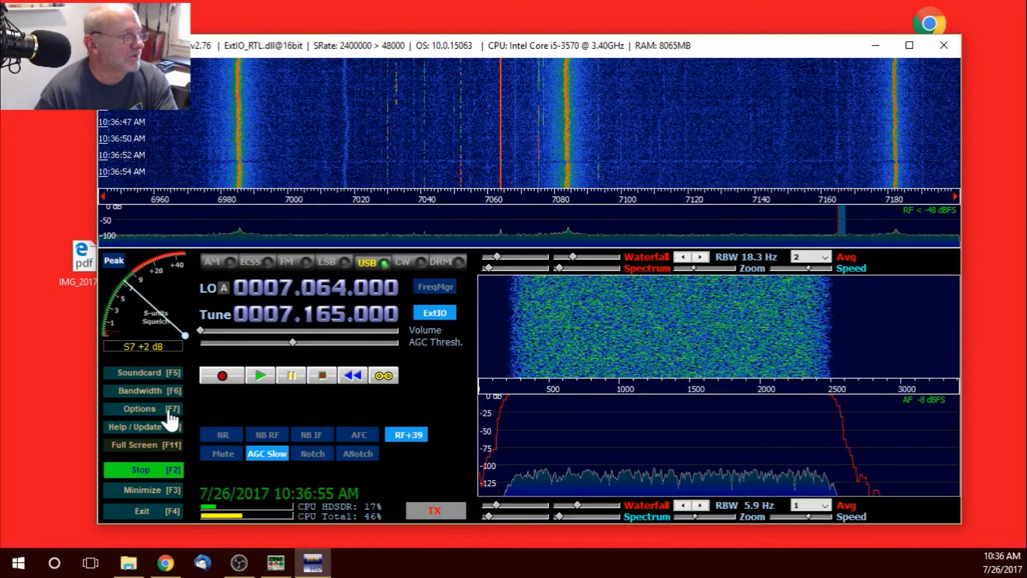
Step: Recheck and close the DDE settings, then reach the CAT to Radio (Omni-Rig) sync options
left_click(139, 407)
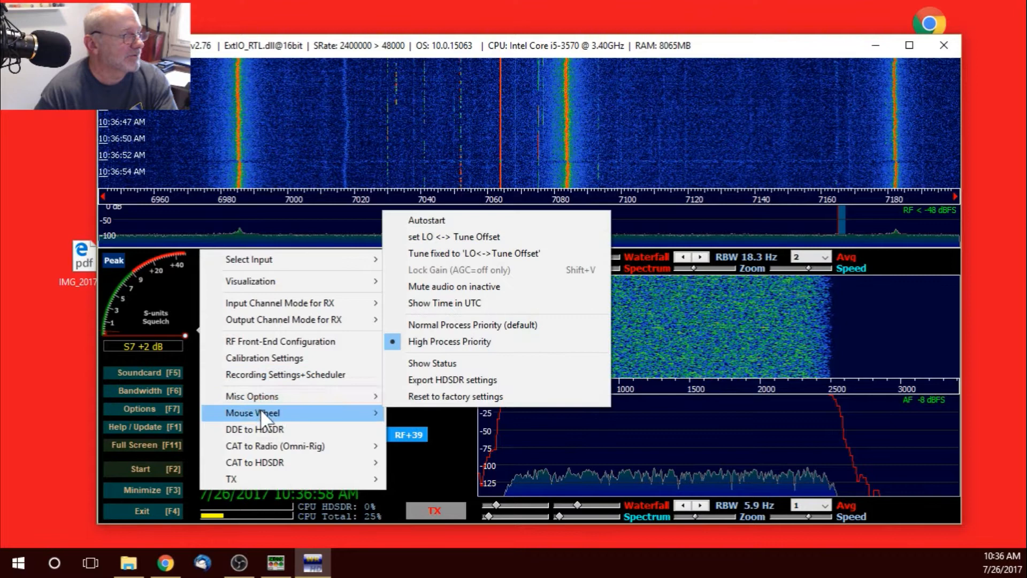
left_click(255, 429)
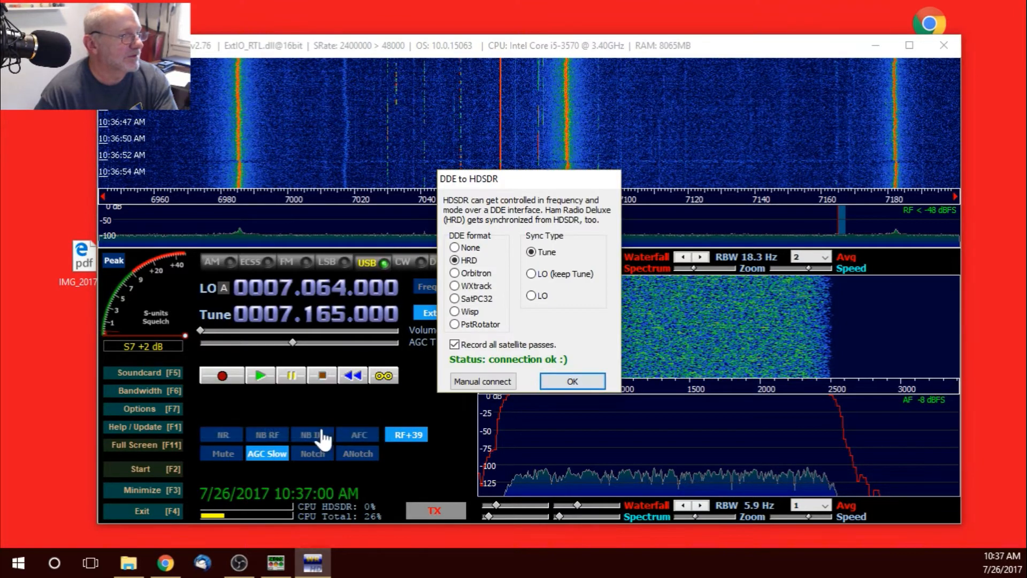
left_click(570, 380)
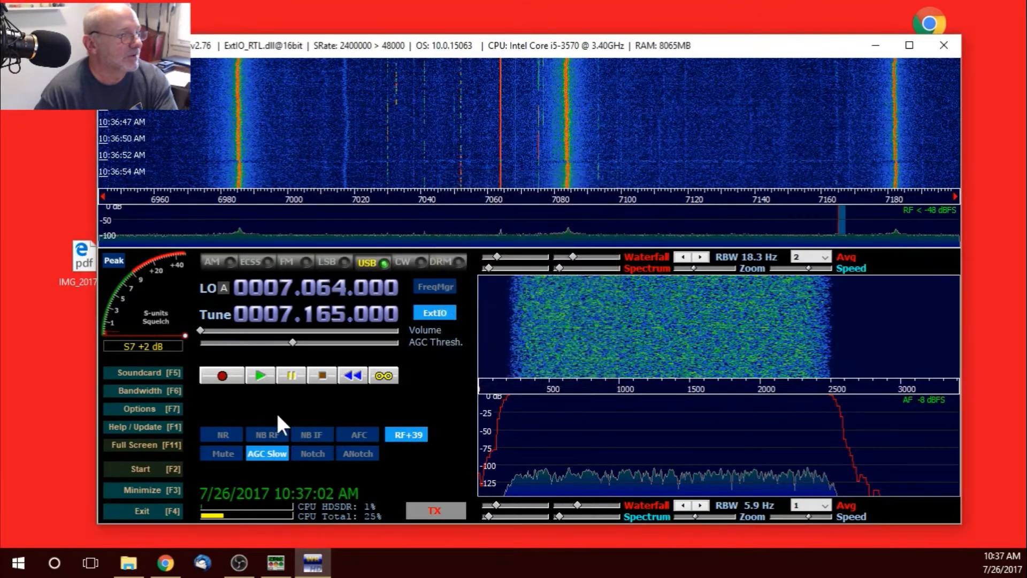
left_click(140, 408)
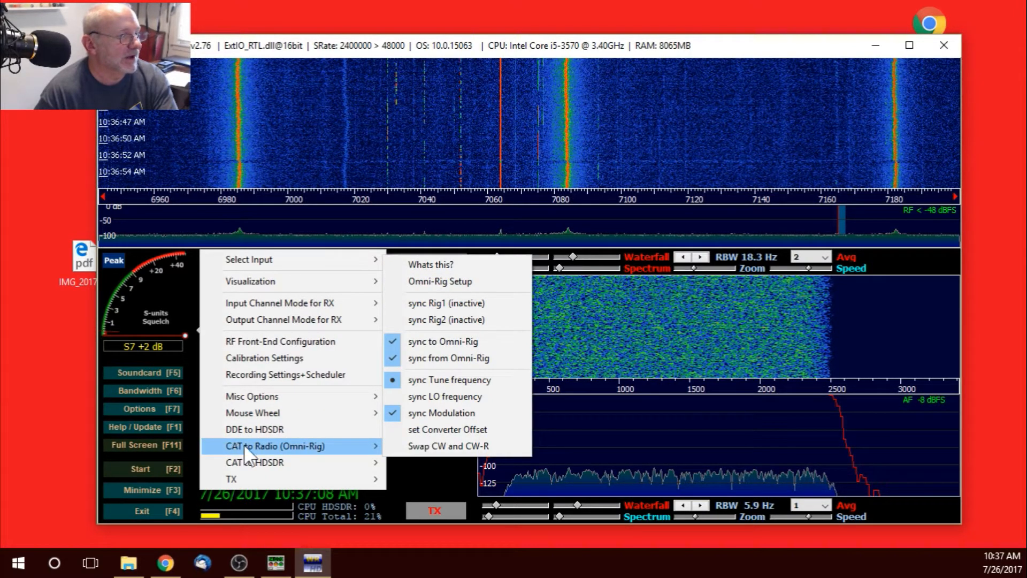
mouse_move(440, 281)
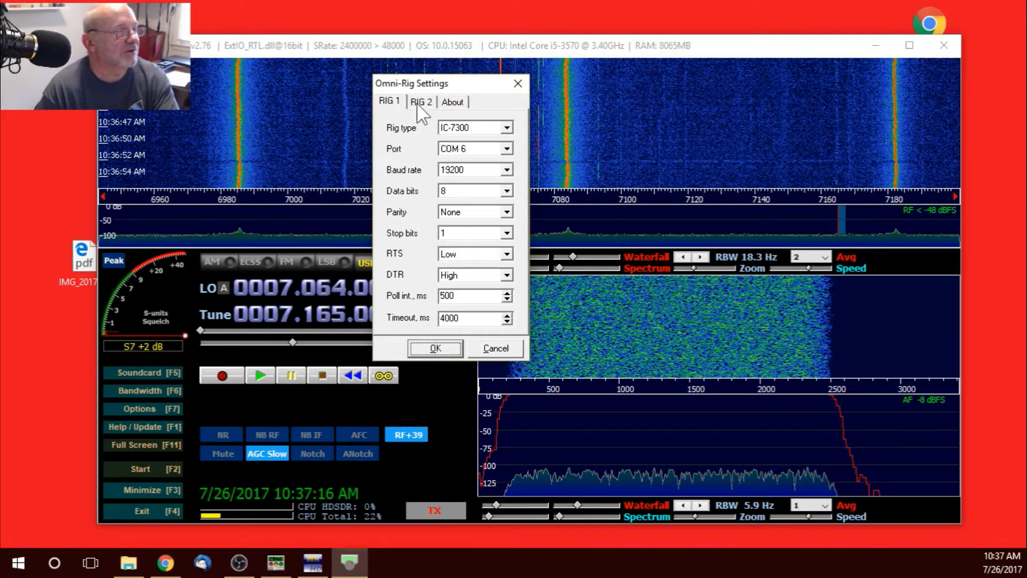
mouse_move(472, 167)
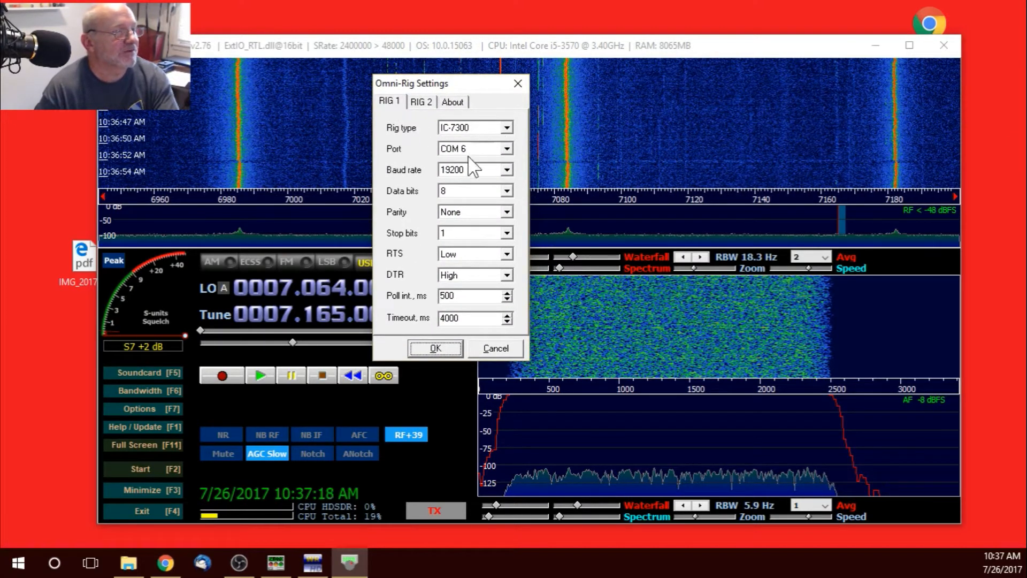
mouse_move(488, 164)
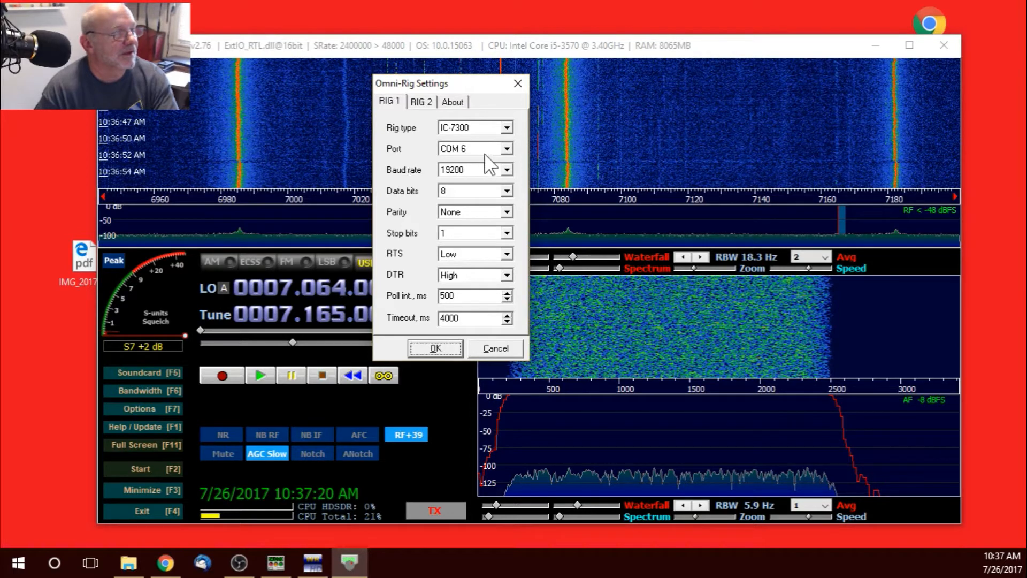
mouse_move(481, 236)
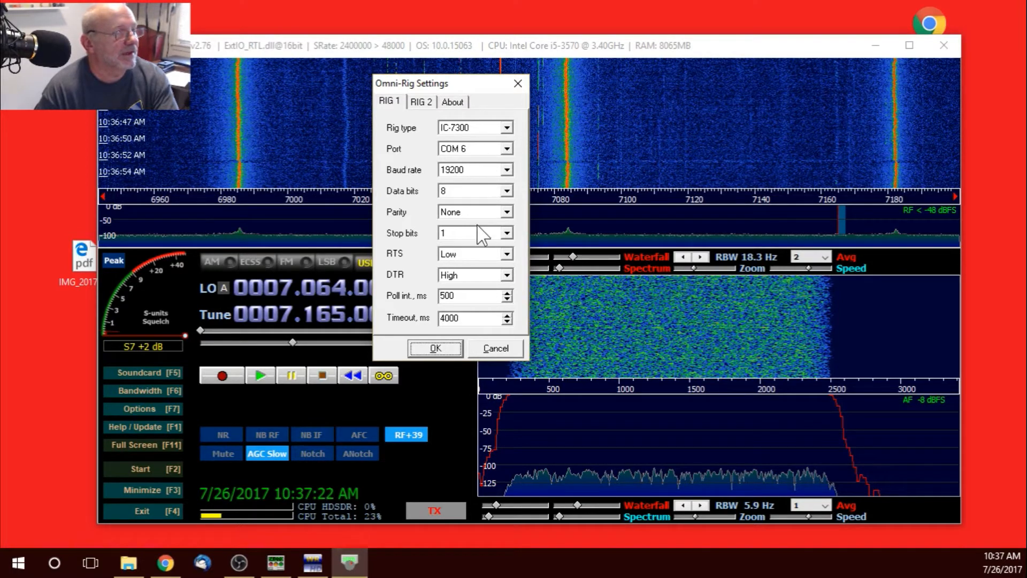
mouse_move(410, 269)
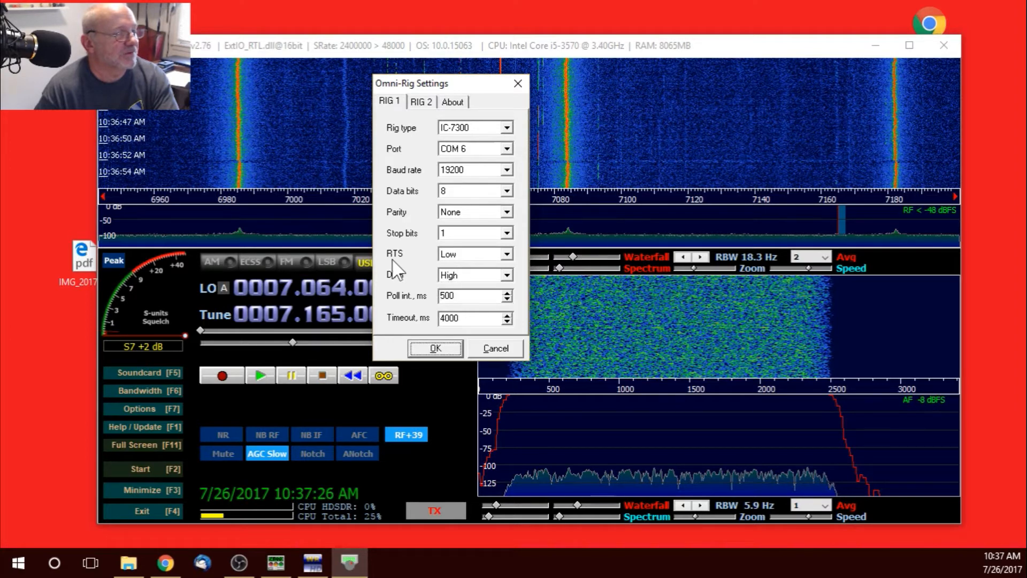
mouse_move(466, 269)
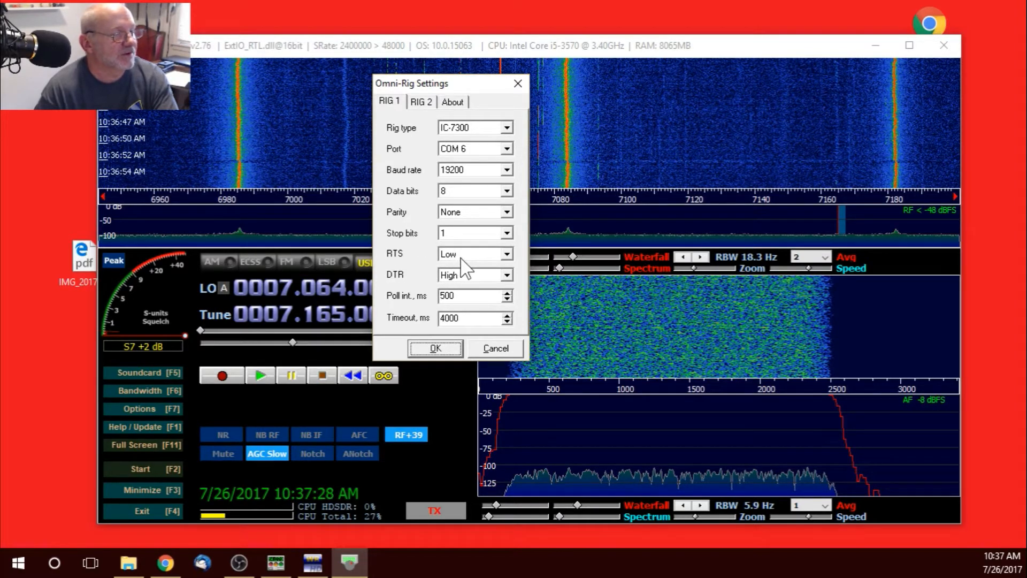
mouse_move(396, 275)
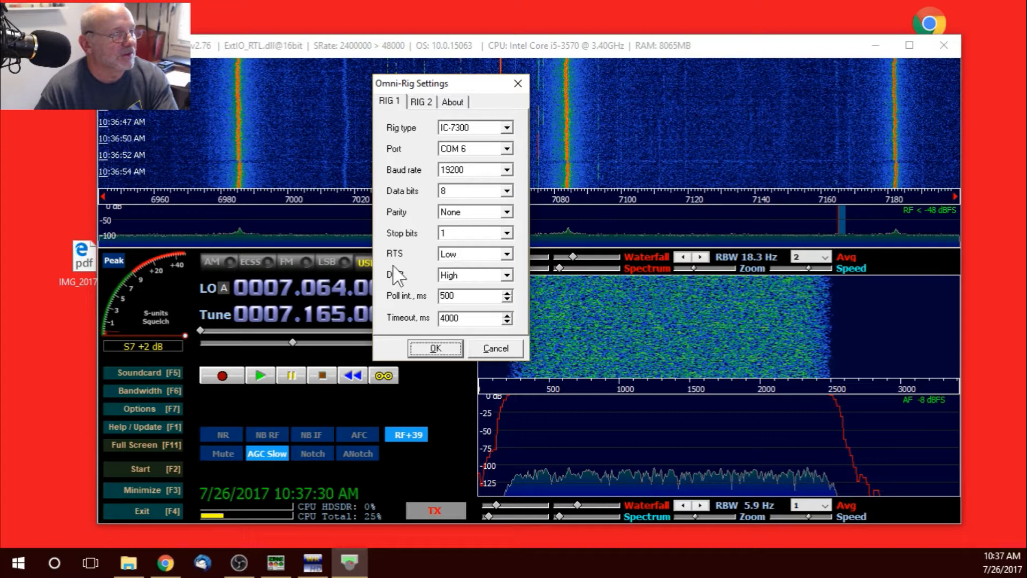
mouse_move(527, 256)
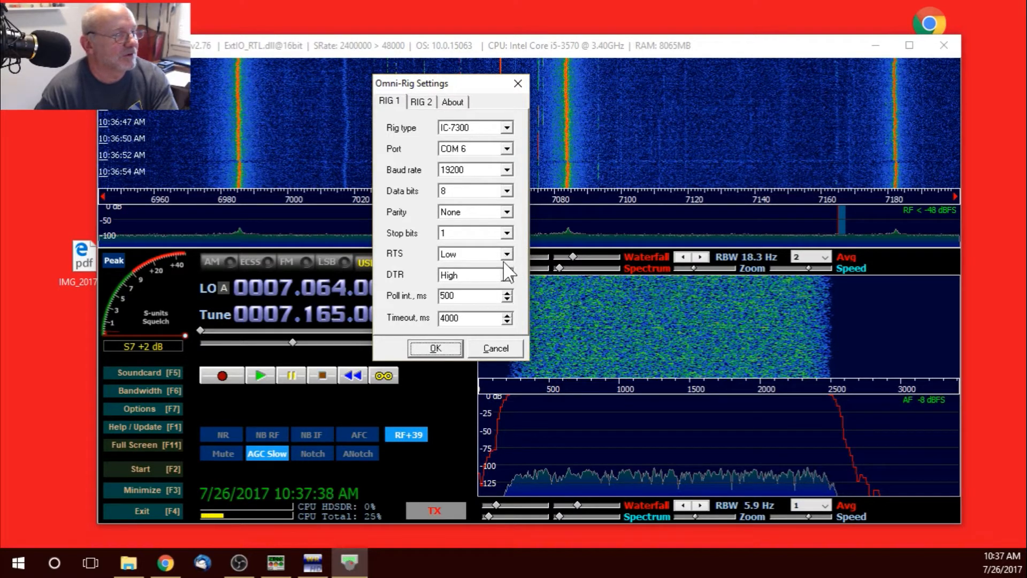
mouse_move(447, 341)
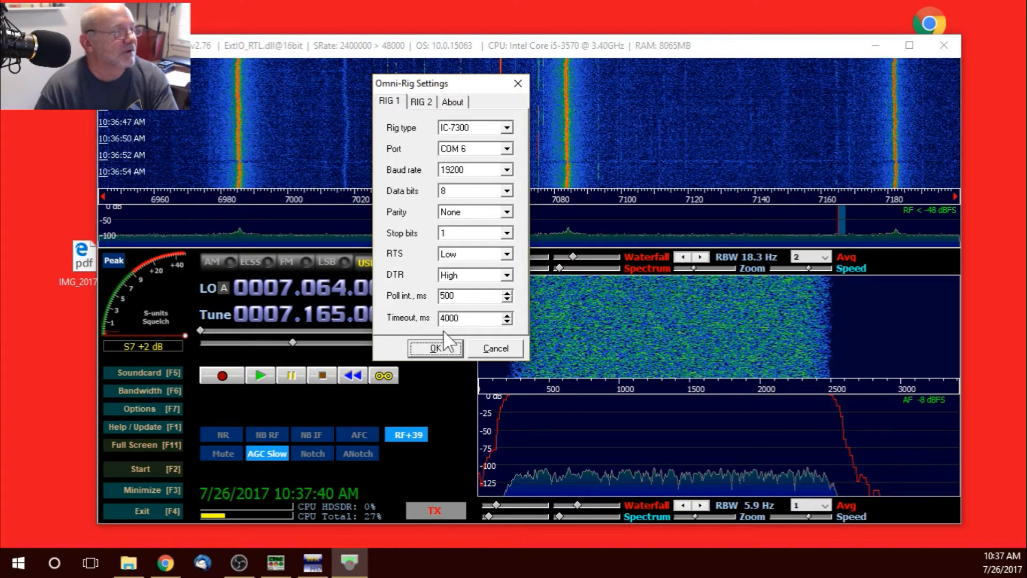
Step: Accept the Omni-Rig settings and retune the receiver from 7.165 to 7.118 MHz on the spectrum
left_click(436, 348)
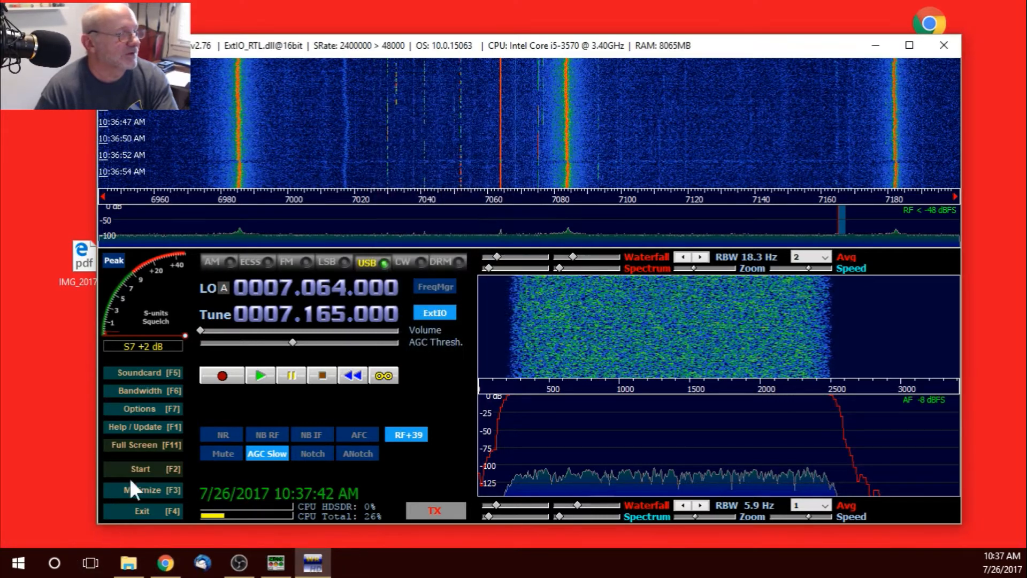
left_click(139, 407)
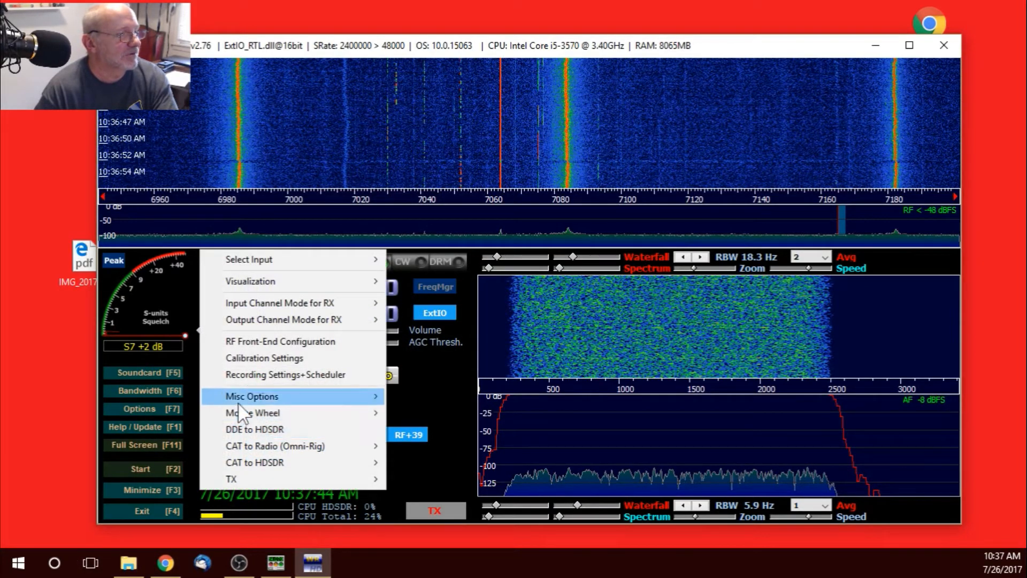
mouse_move(275, 446)
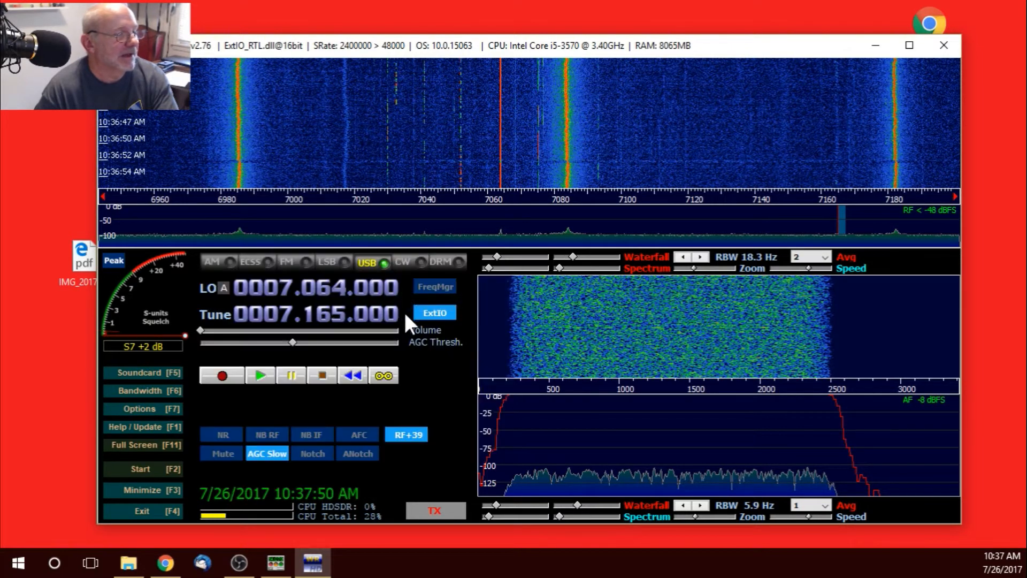
mouse_move(562, 337)
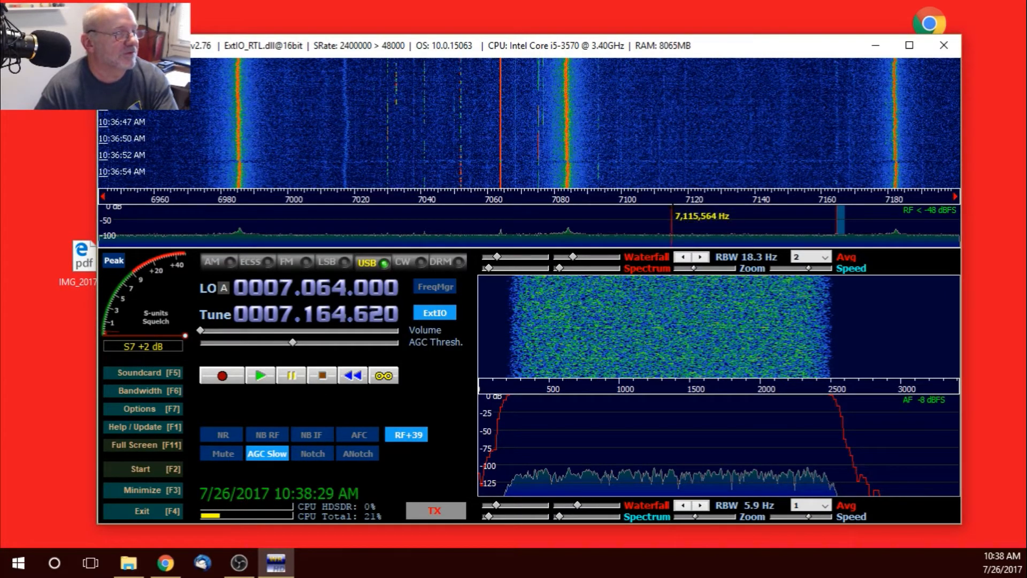
left_click(682, 226)
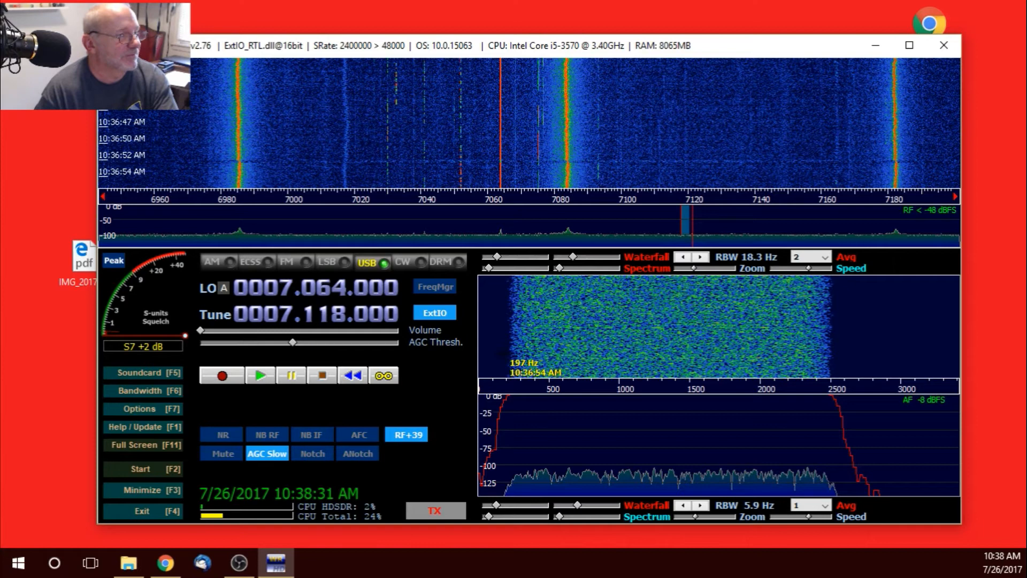
mouse_move(546, 316)
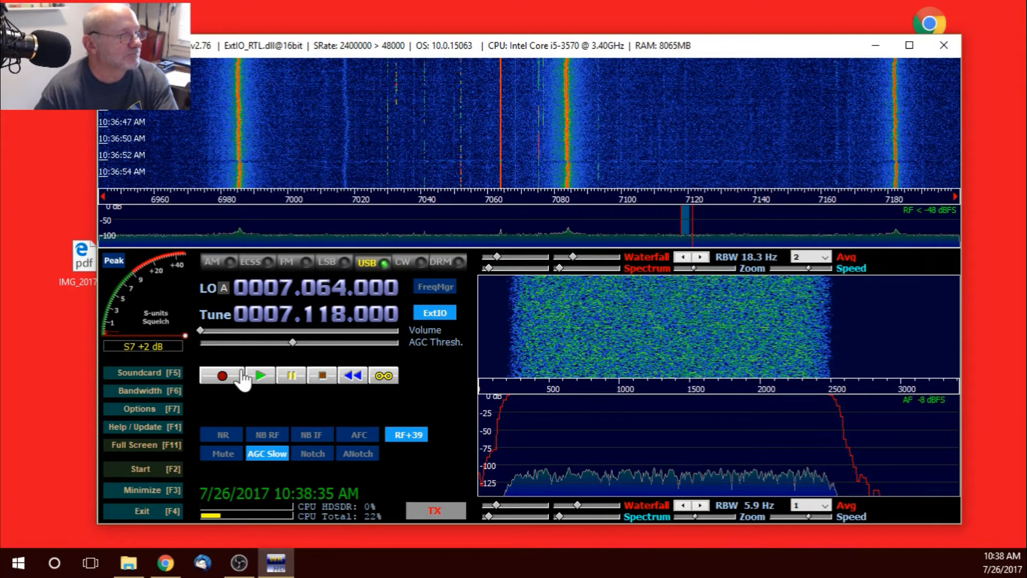
mouse_move(274, 427)
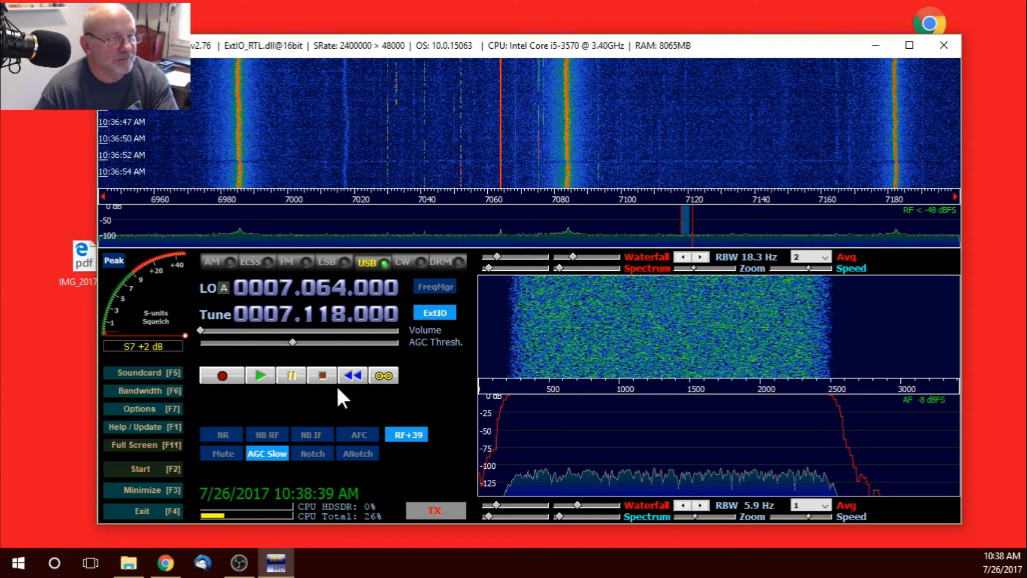
mouse_move(174, 426)
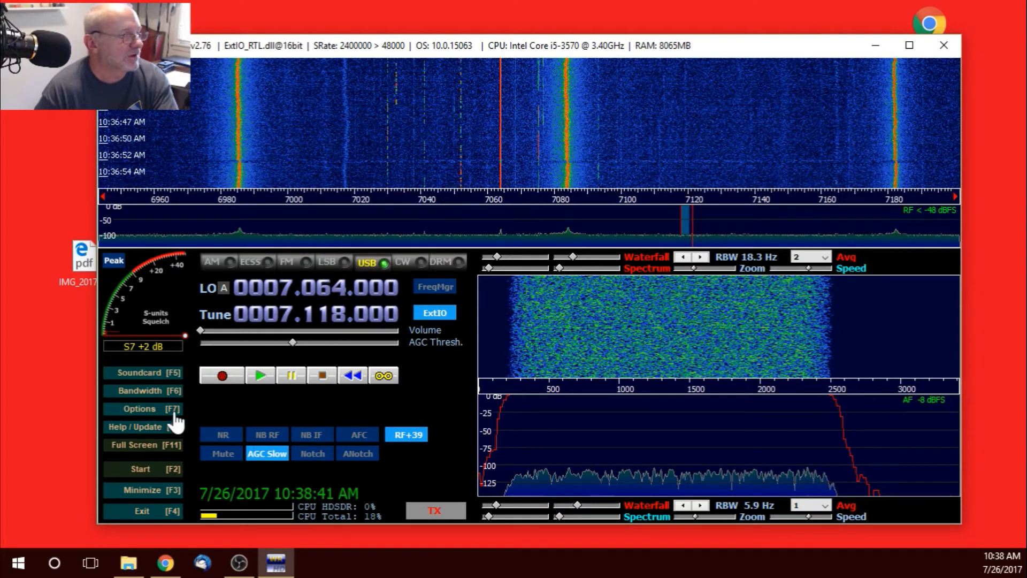
mouse_move(163, 418)
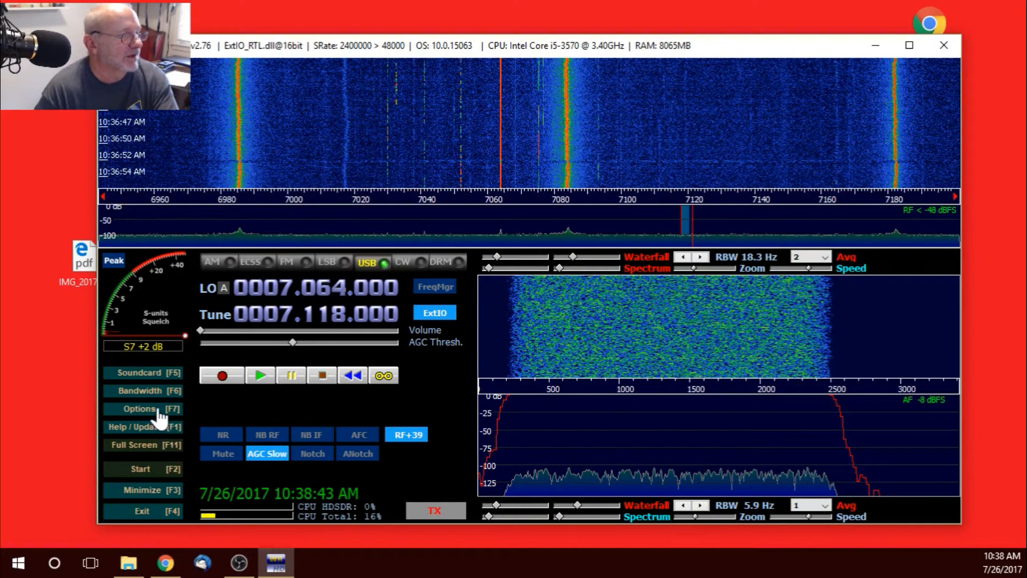
left_click(139, 407)
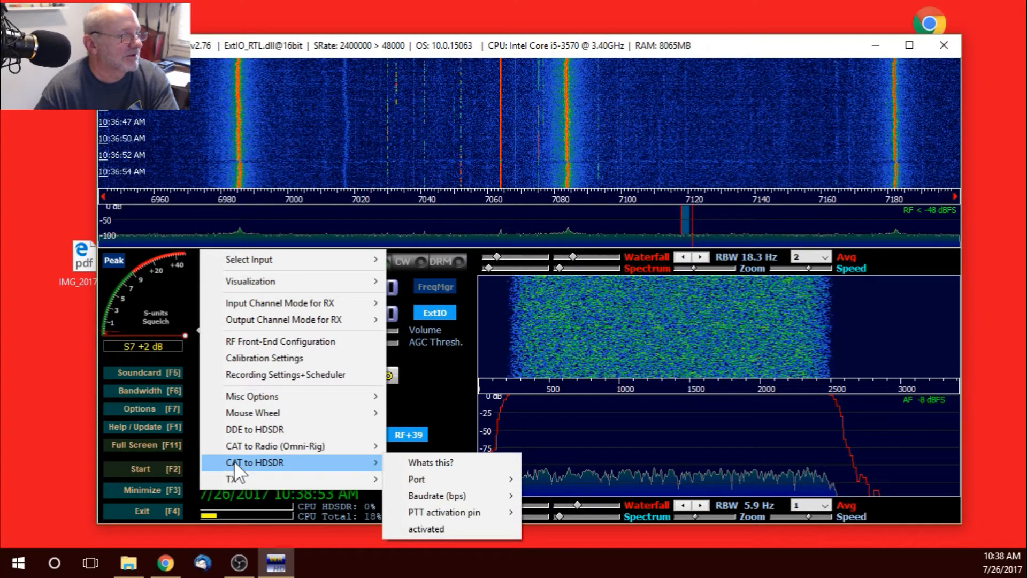
left_click(430, 462)
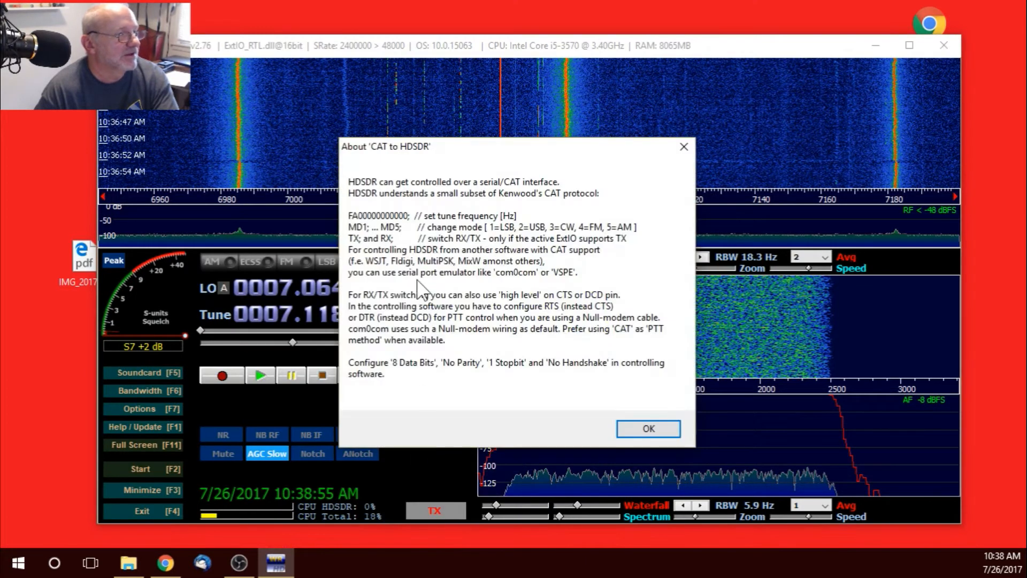
mouse_move(550, 176)
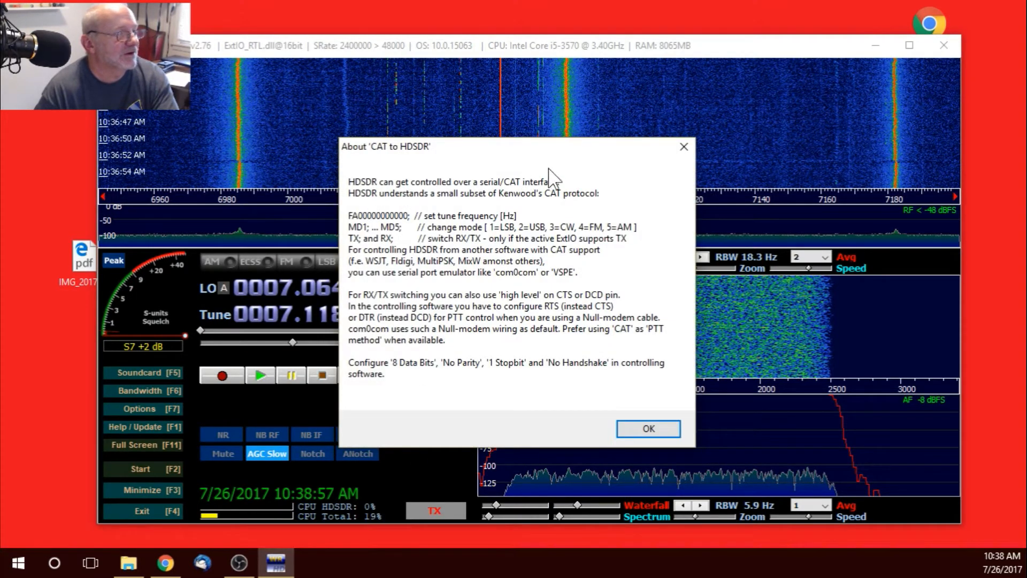
mouse_move(423, 219)
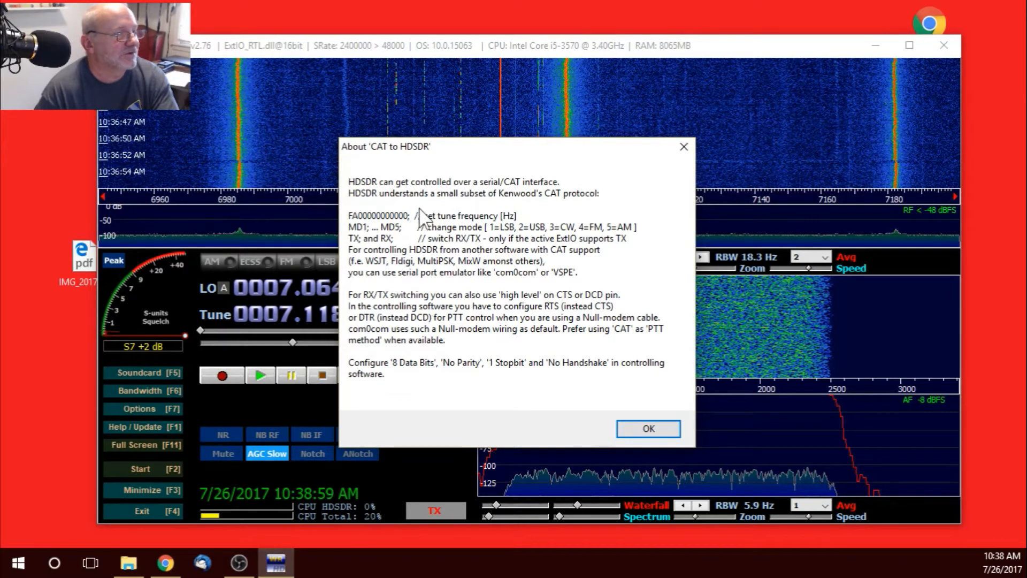
mouse_move(518, 193)
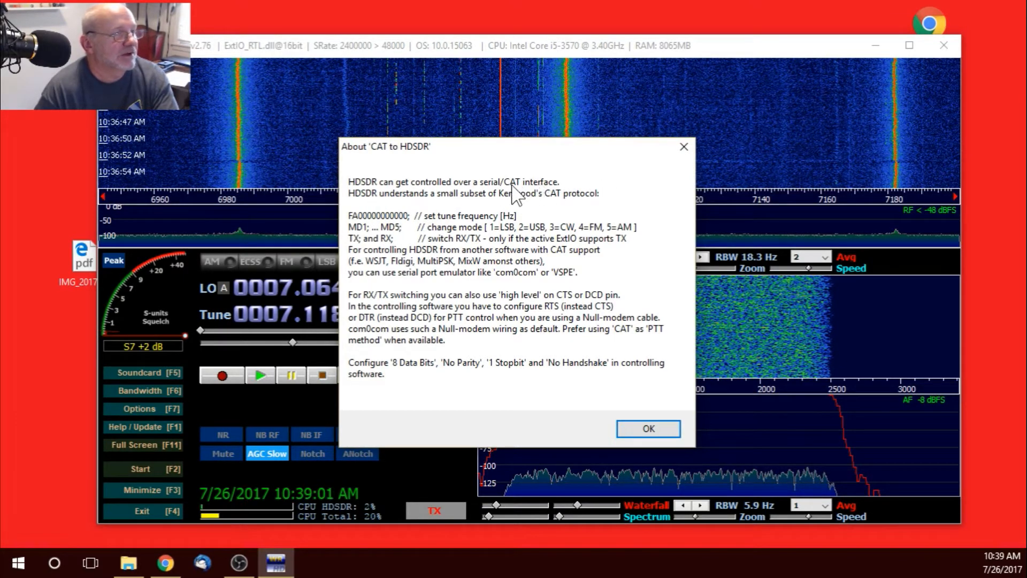
mouse_move(351, 212)
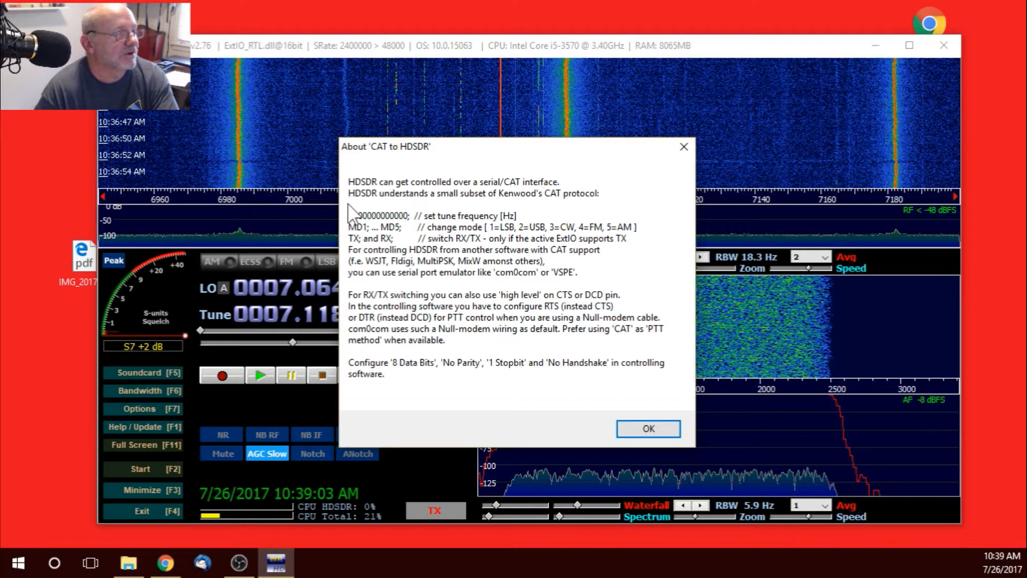
mouse_move(602, 192)
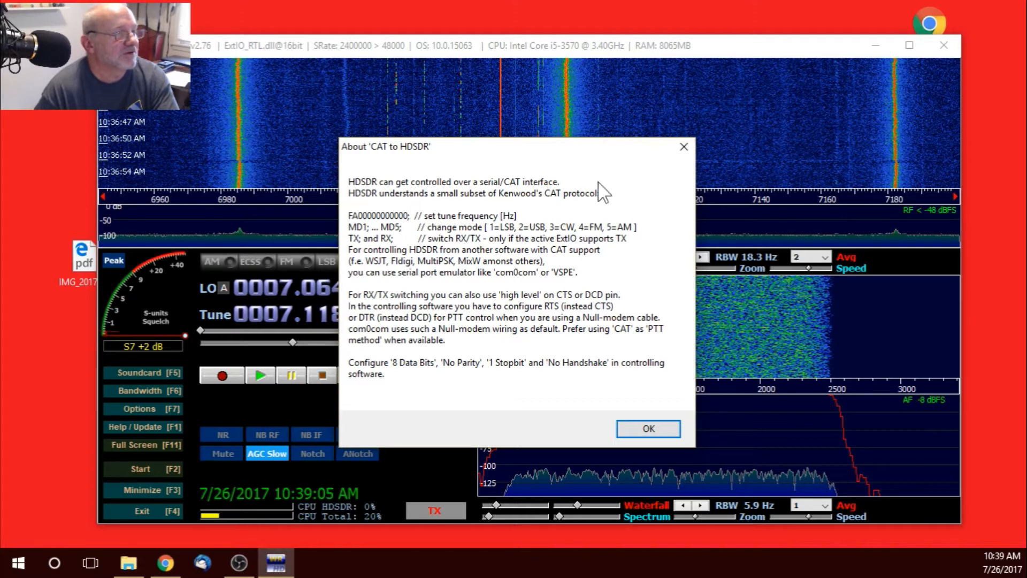
mouse_move(614, 185)
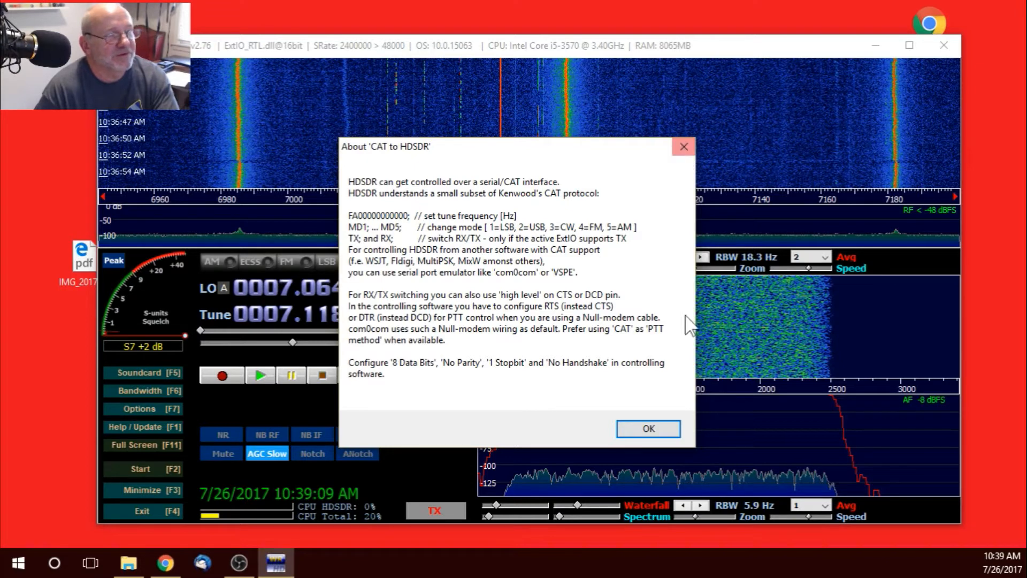
left_click(647, 428)
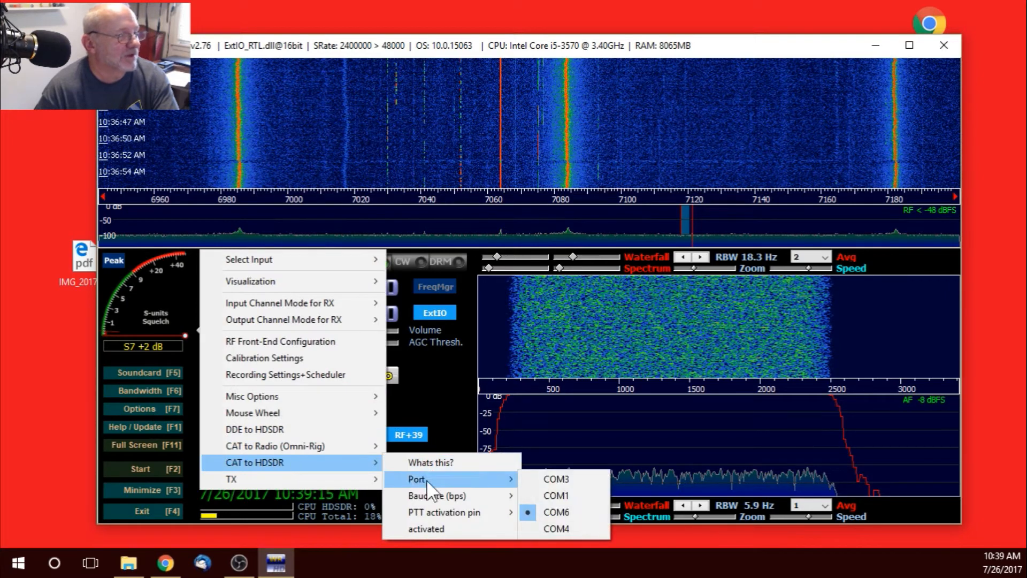
mouse_move(435, 495)
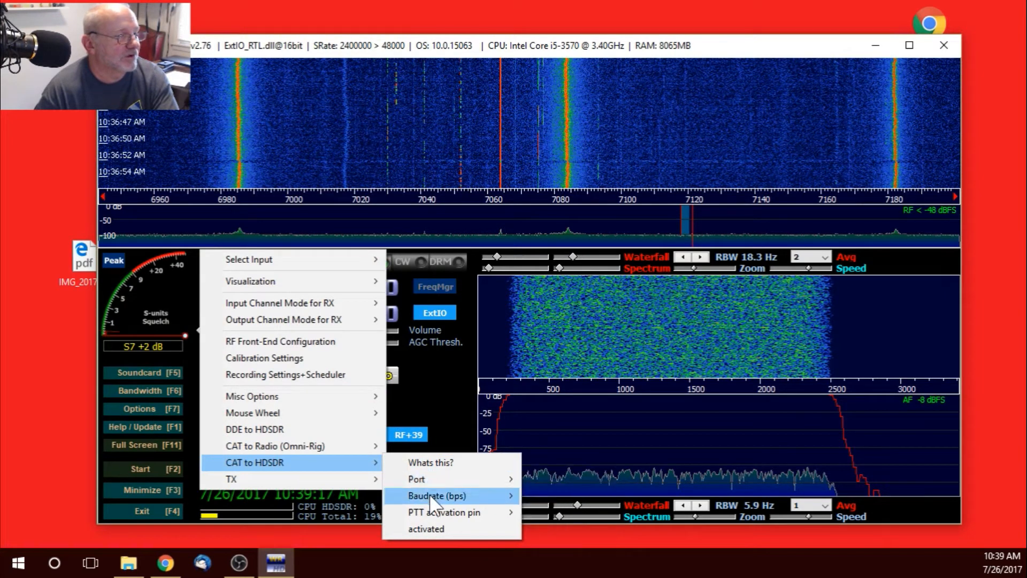
Step: Check the CAT baud rate choices, then retune the receiver to 7.051.000 USB
left_click(437, 495)
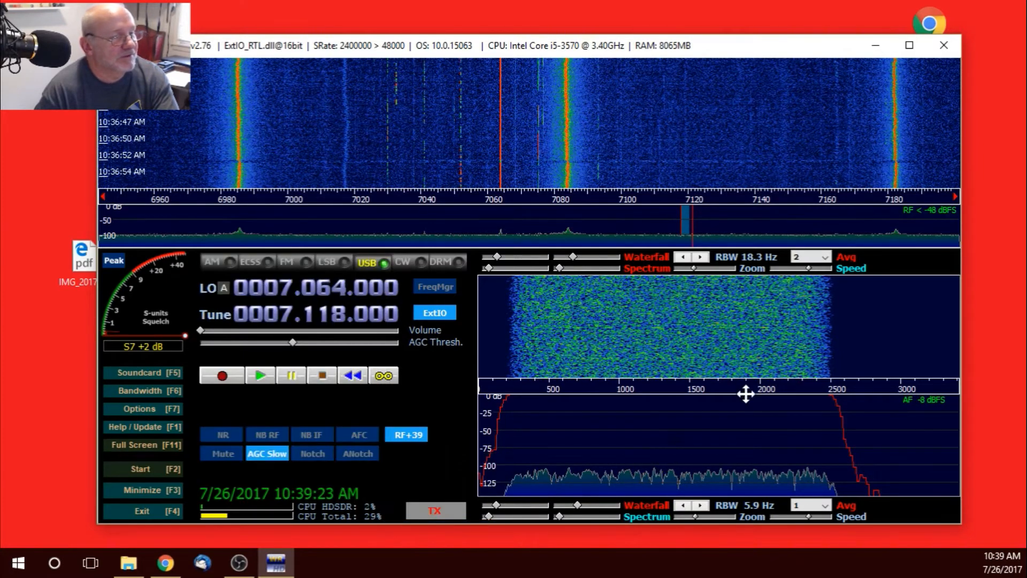
mouse_move(195, 434)
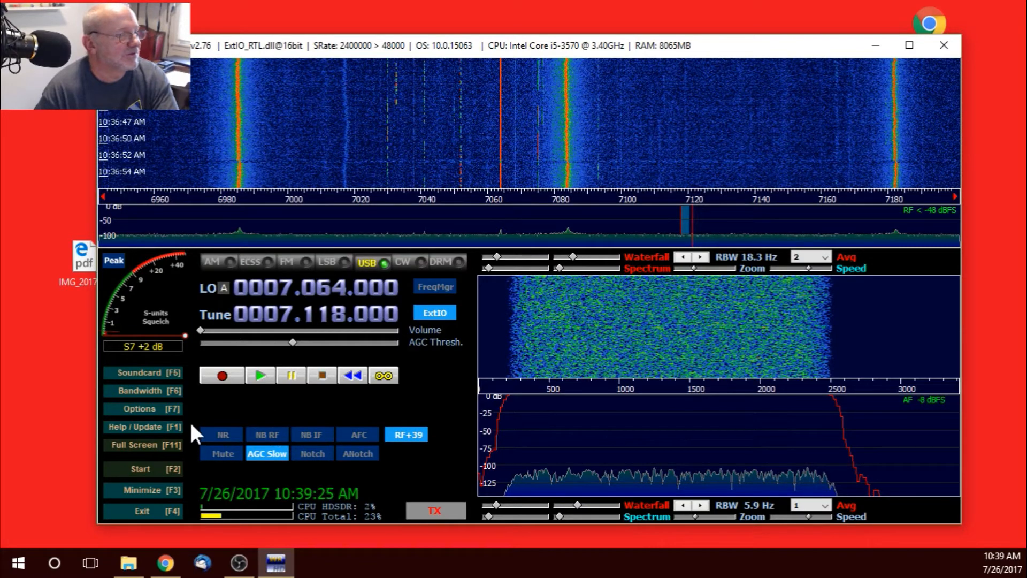
mouse_move(147, 465)
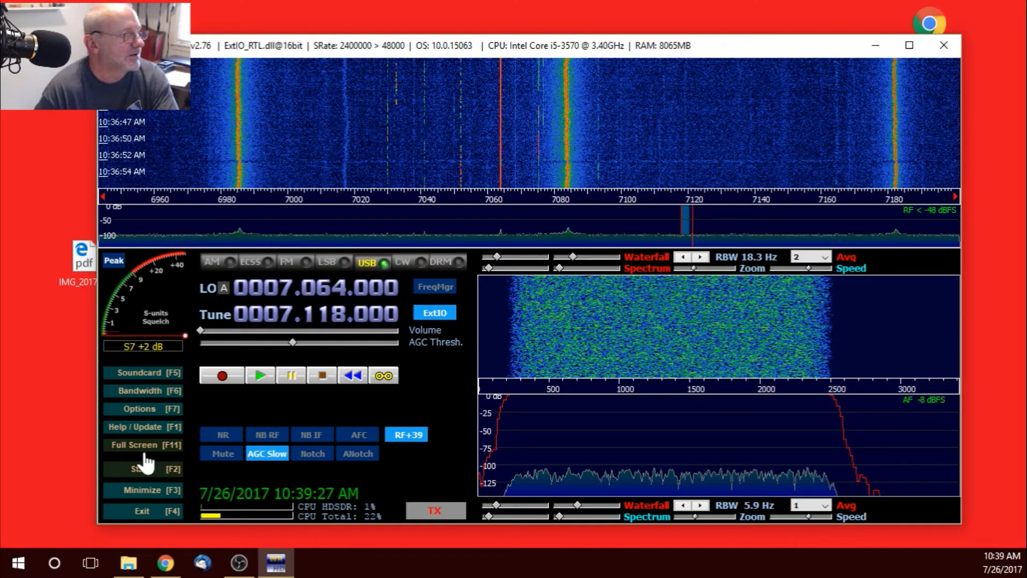
mouse_move(151, 442)
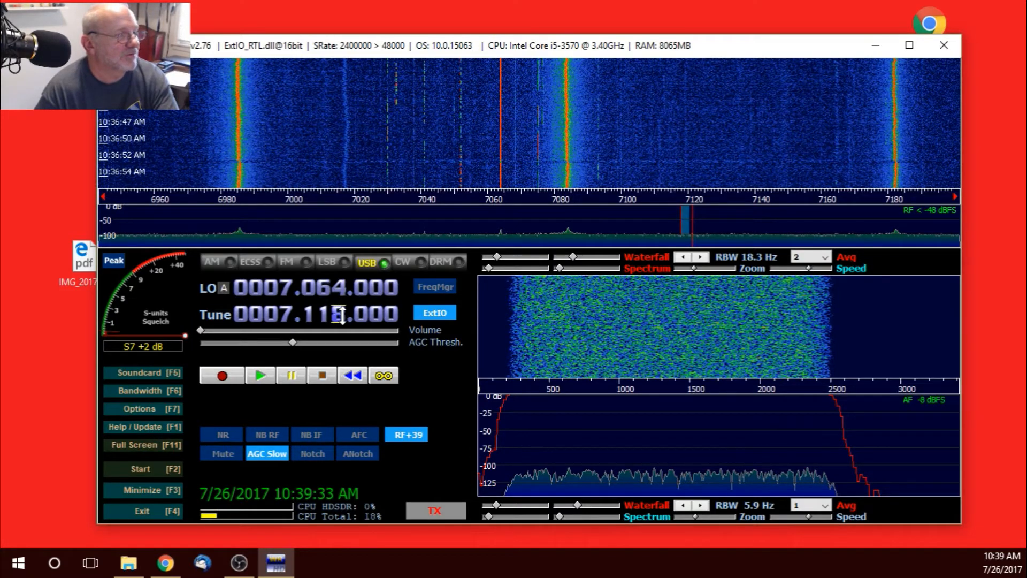
left_click(550, 223)
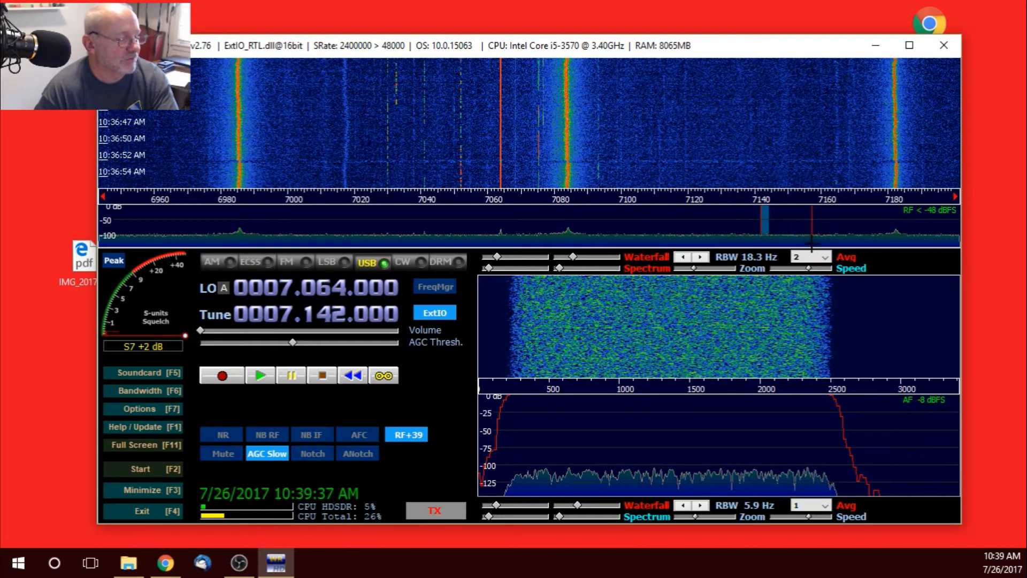
left_click(488, 226)
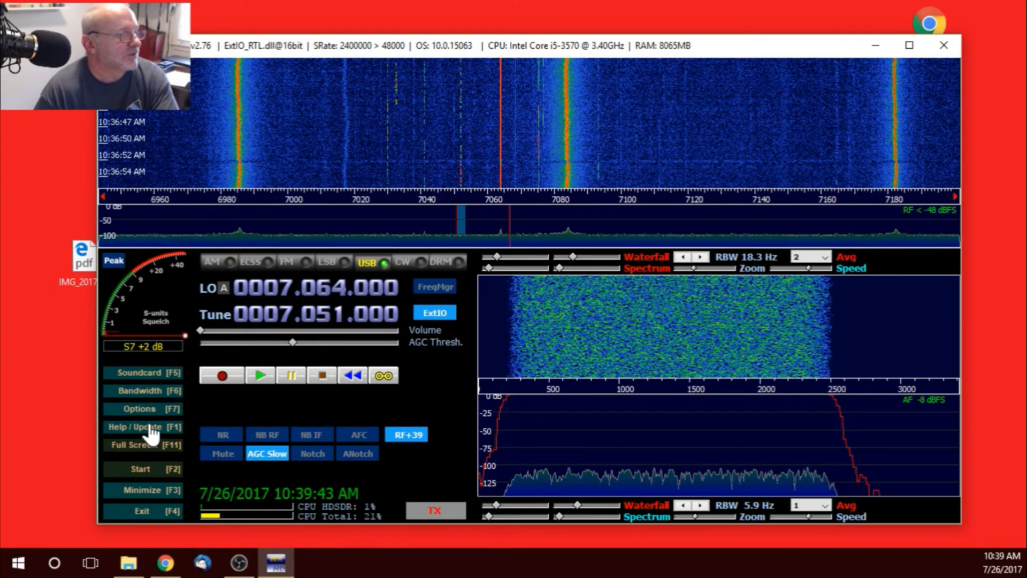
mouse_move(161, 416)
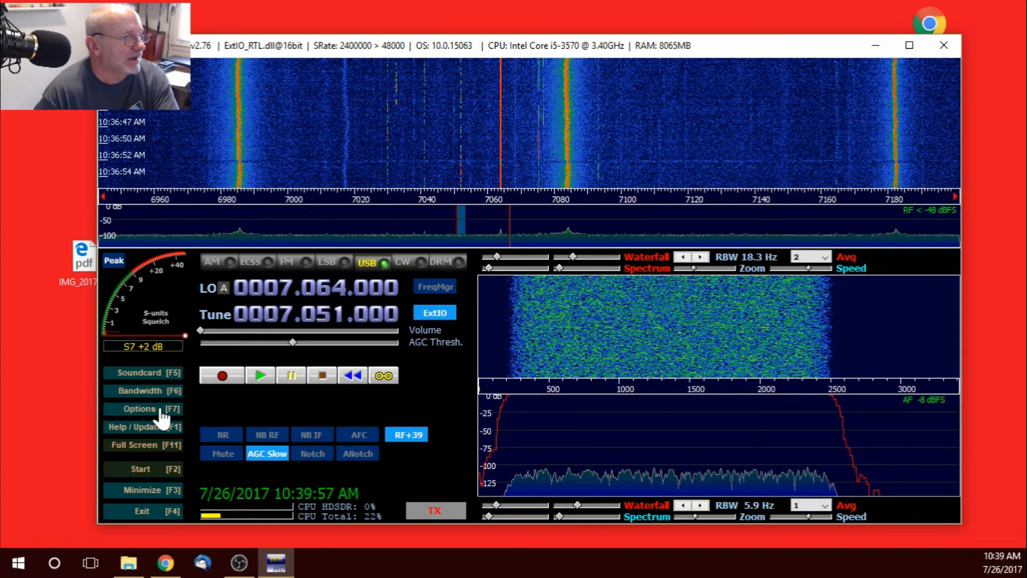
left_click(138, 408)
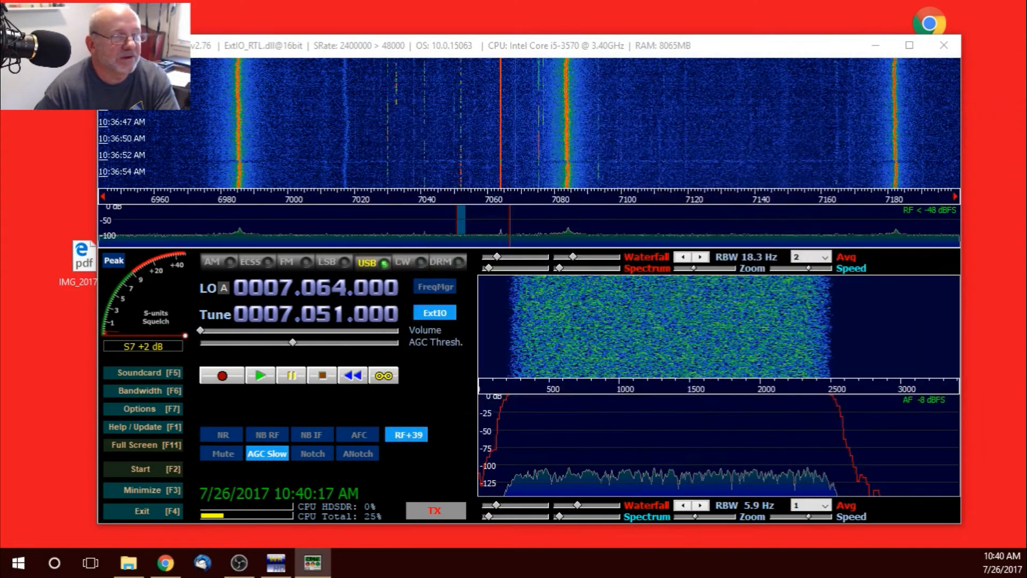
Step: Re-establish the HRD DDE link with Tune sync, confirm connection ok and resume receiving
left_click(138, 408)
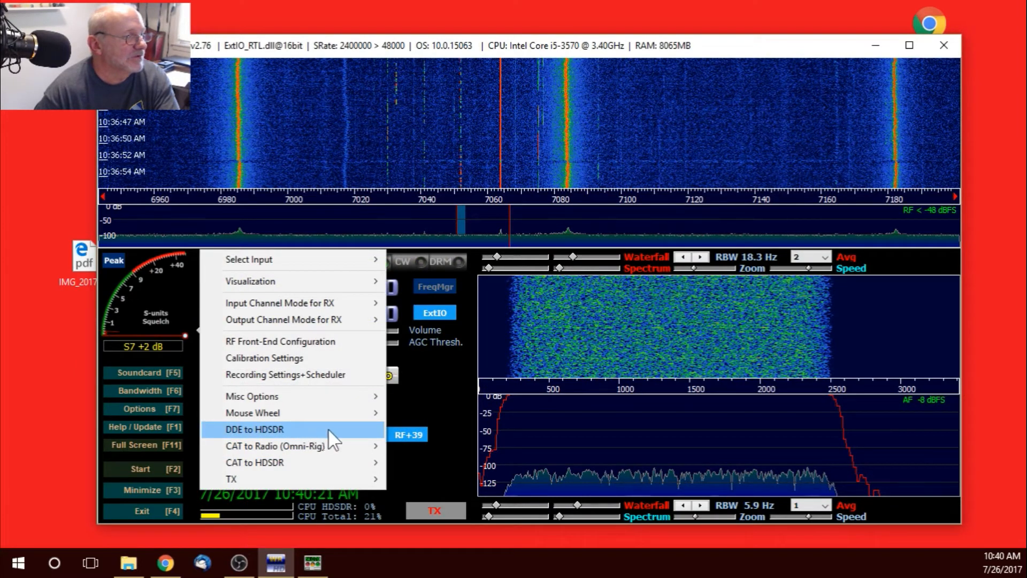
left_click(254, 429)
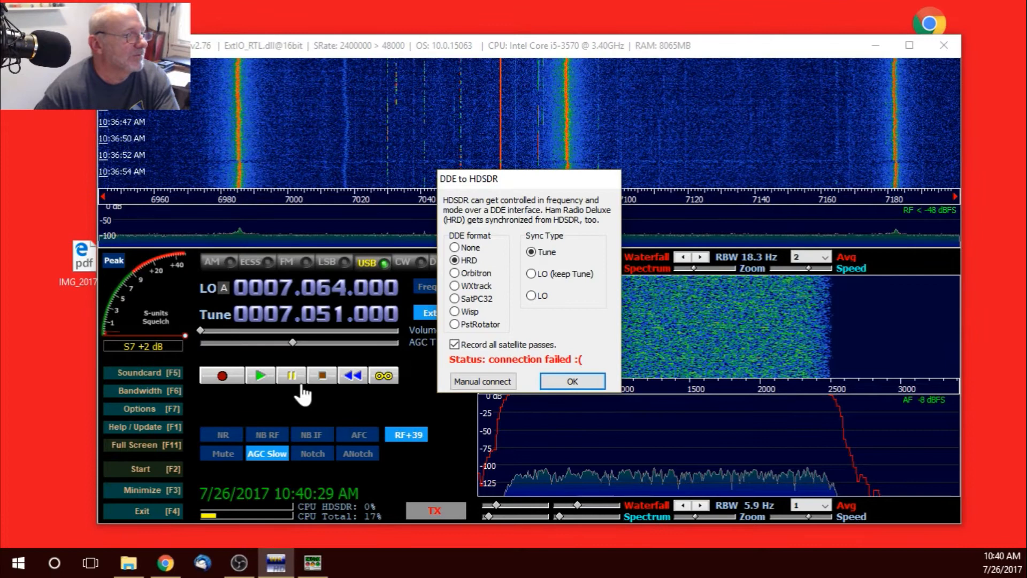
mouse_move(479, 269)
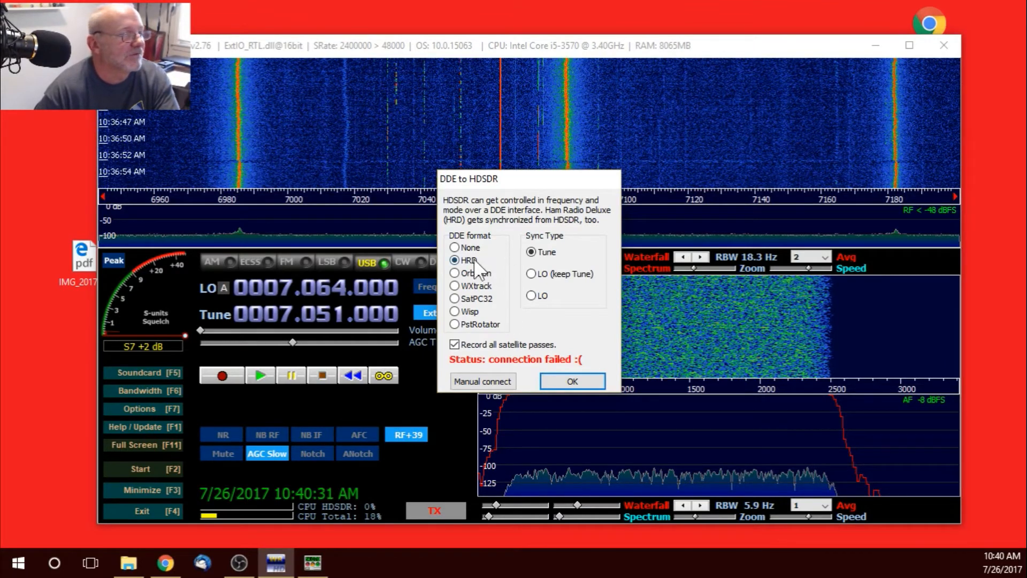
left_click(483, 381)
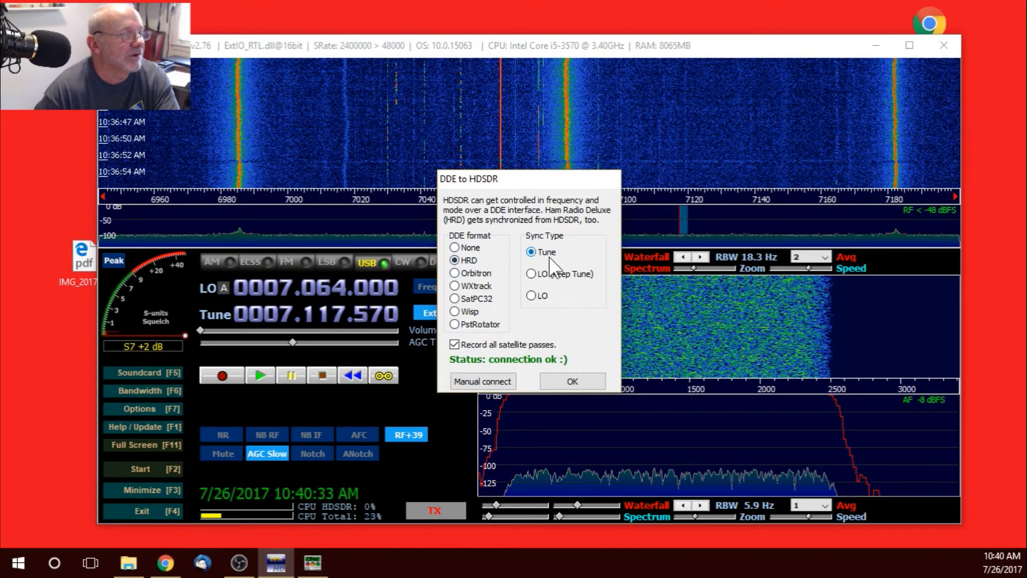
left_click(571, 380)
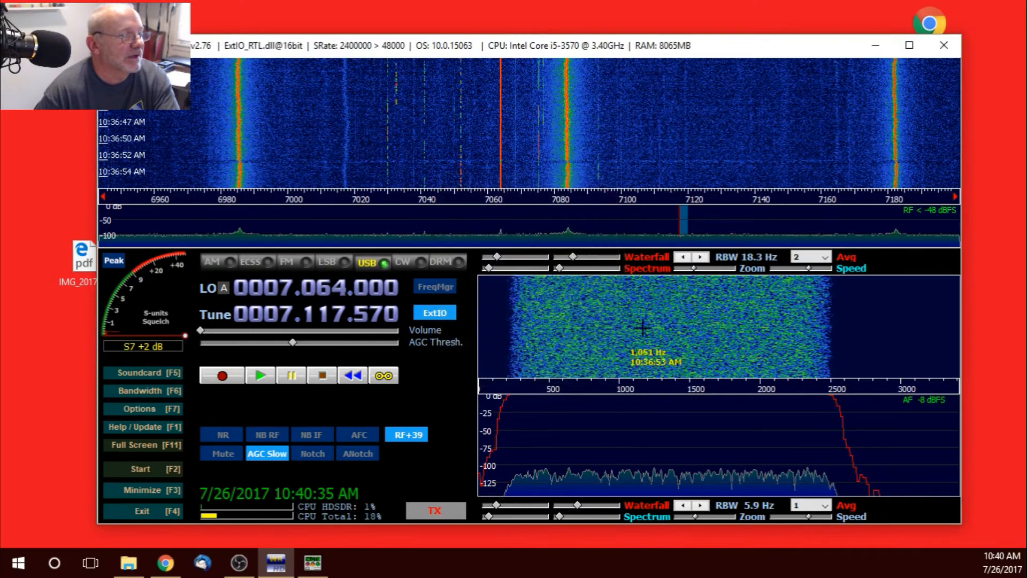
left_click(141, 469)
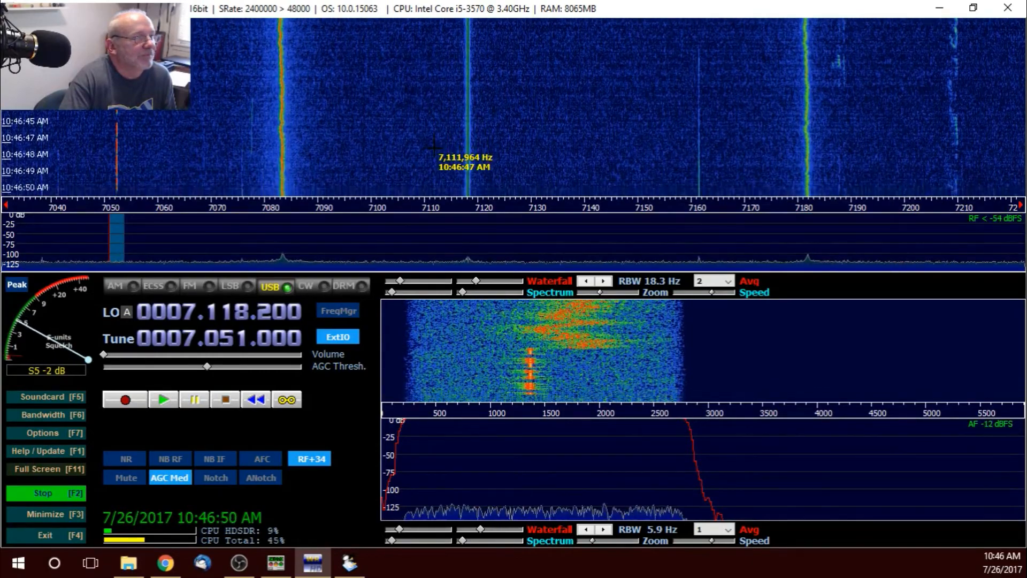
Step: Close HDSDR, relaunch it and review the ExtIO_RTL.dll and ExtIO_RTL2832.dll driver choices
left_click(972, 7)
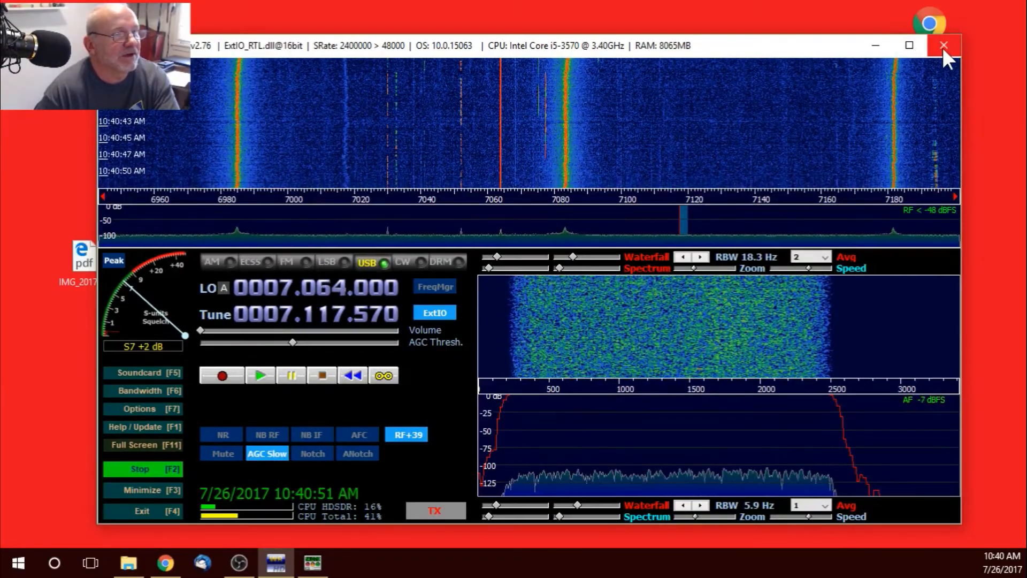
left_click(944, 45)
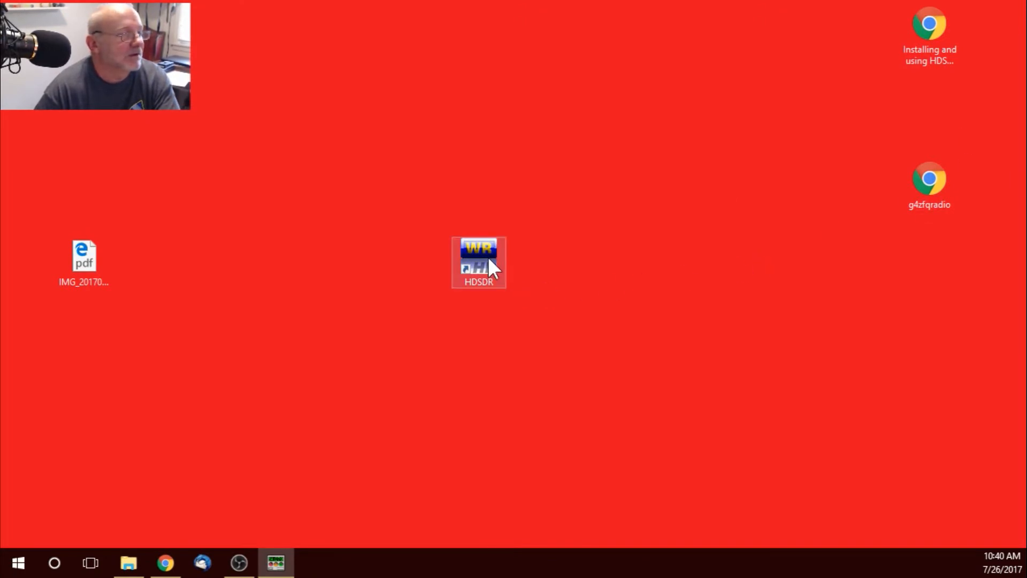
mouse_move(806, 157)
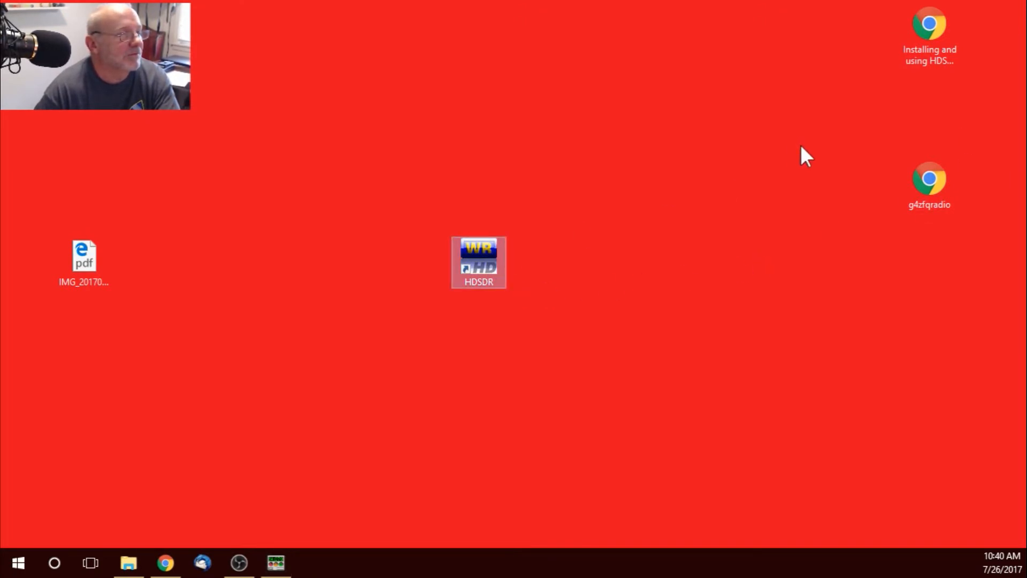
double_click(478, 263)
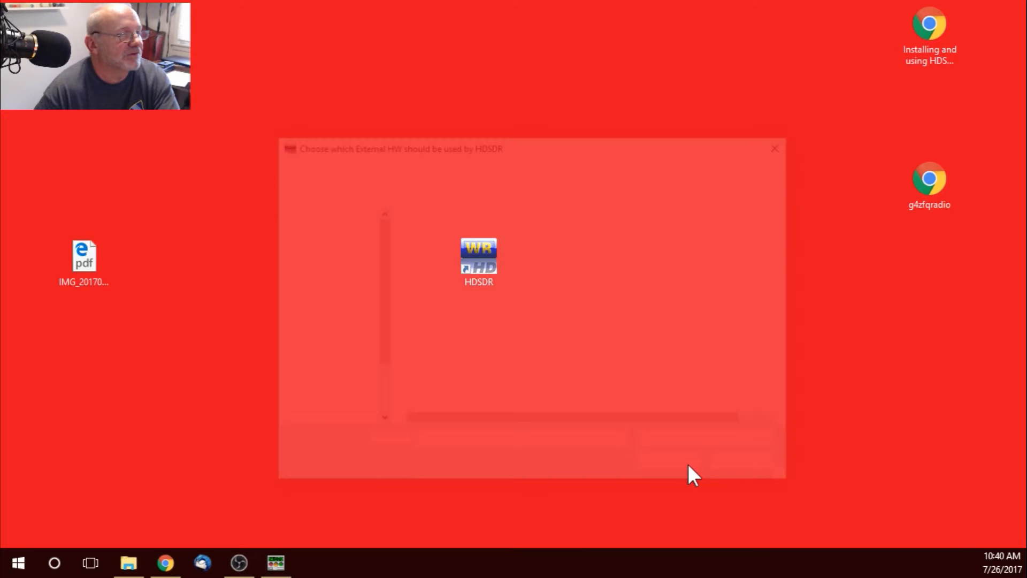
left_click(450, 250)
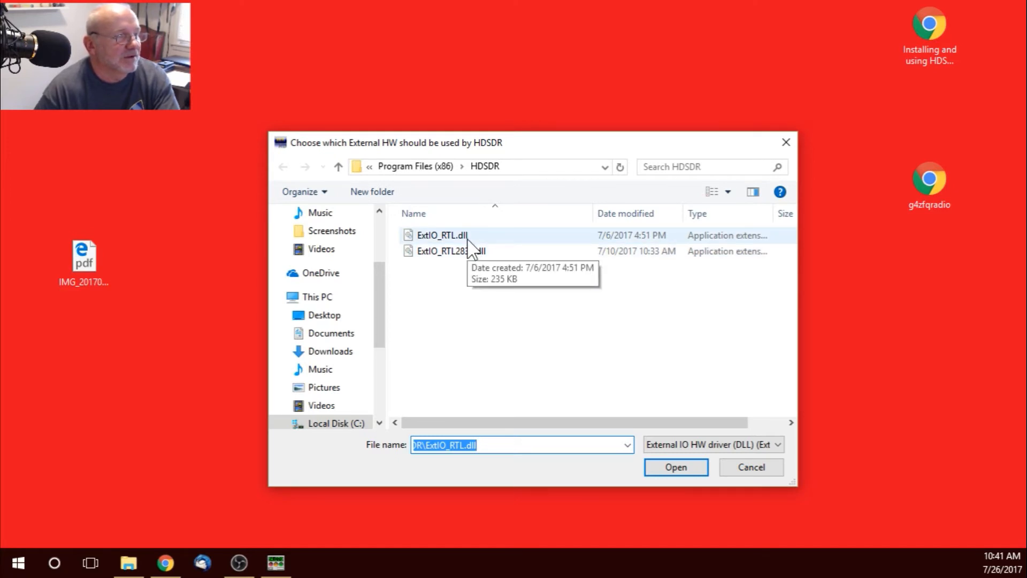
left_click(451, 250)
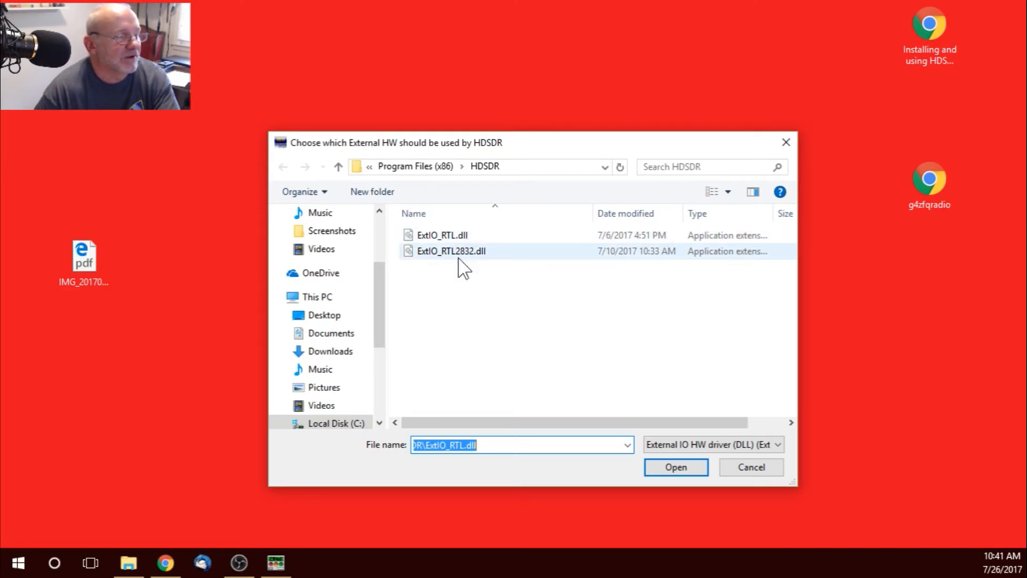
mouse_move(450, 250)
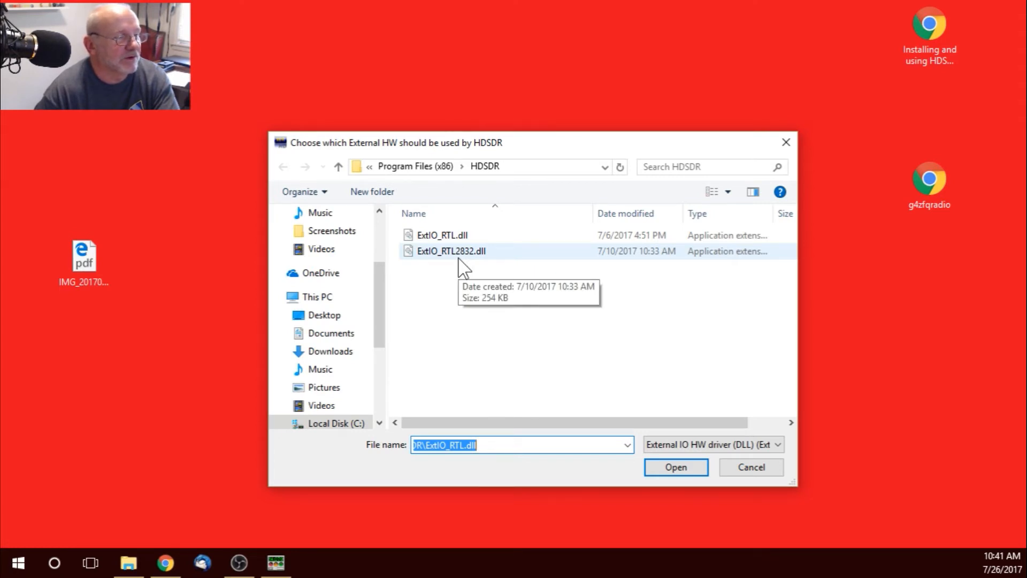
mouse_move(457, 256)
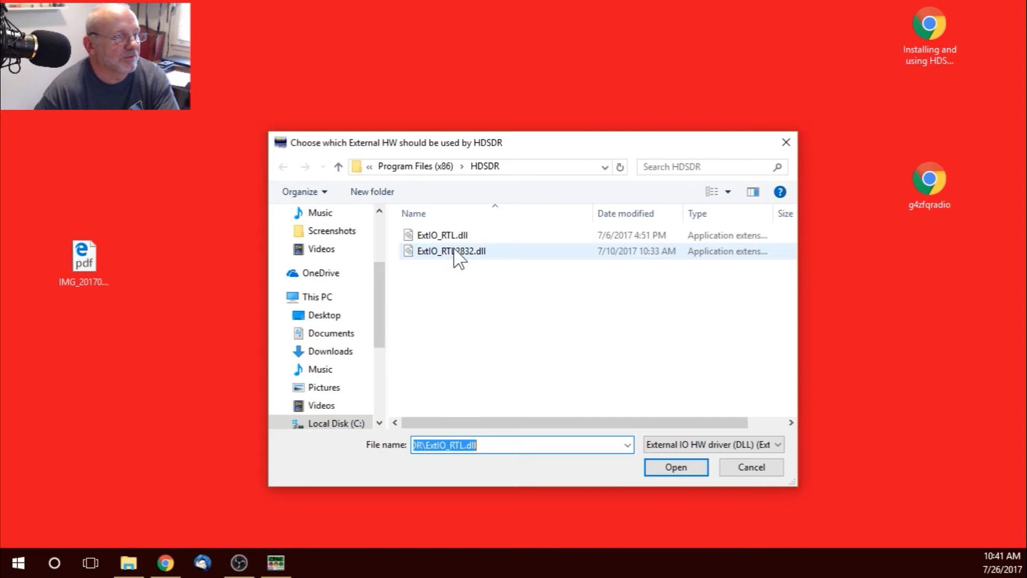
left_click(675, 466)
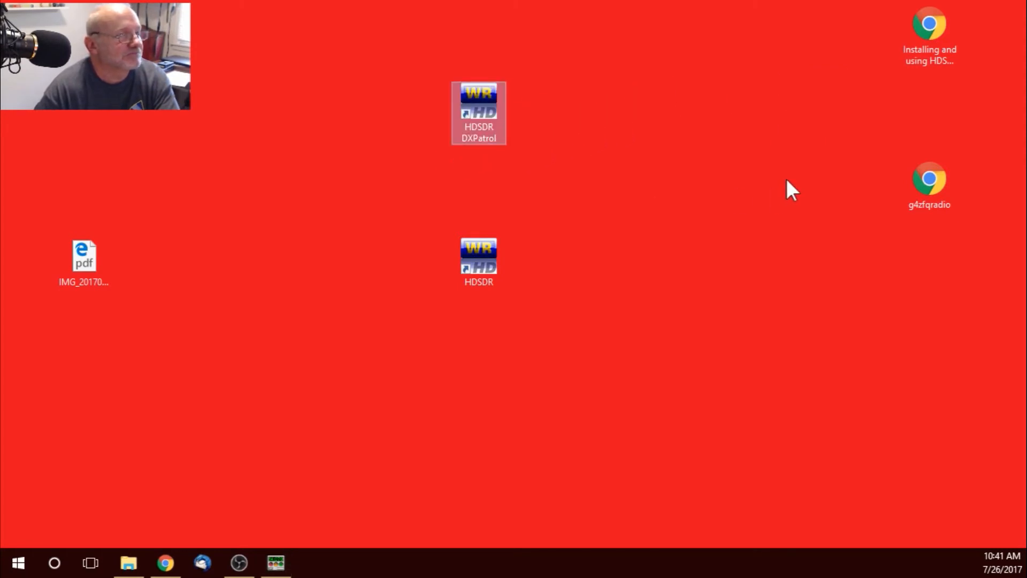
mouse_move(478, 115)
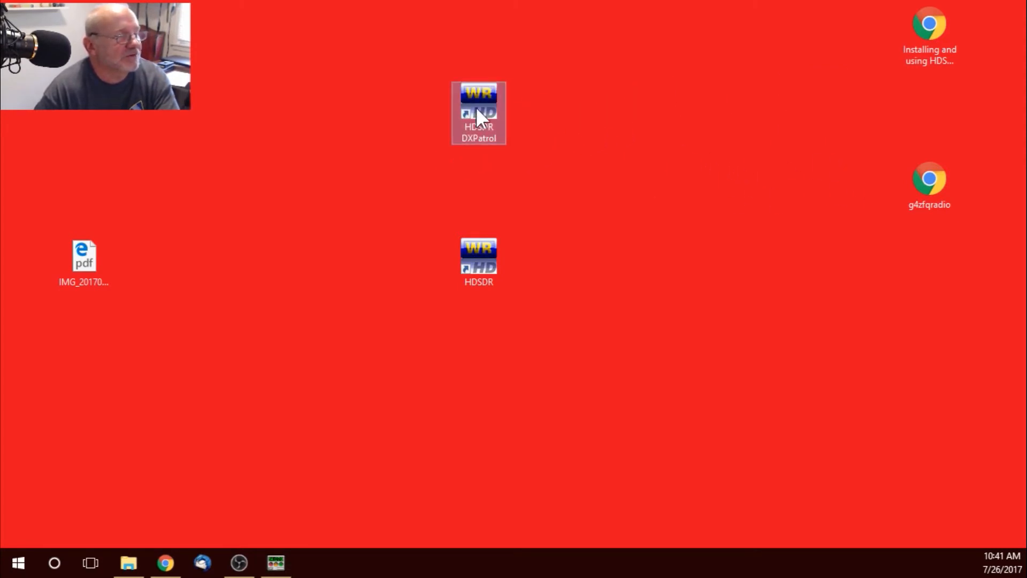
right_click(478, 112)
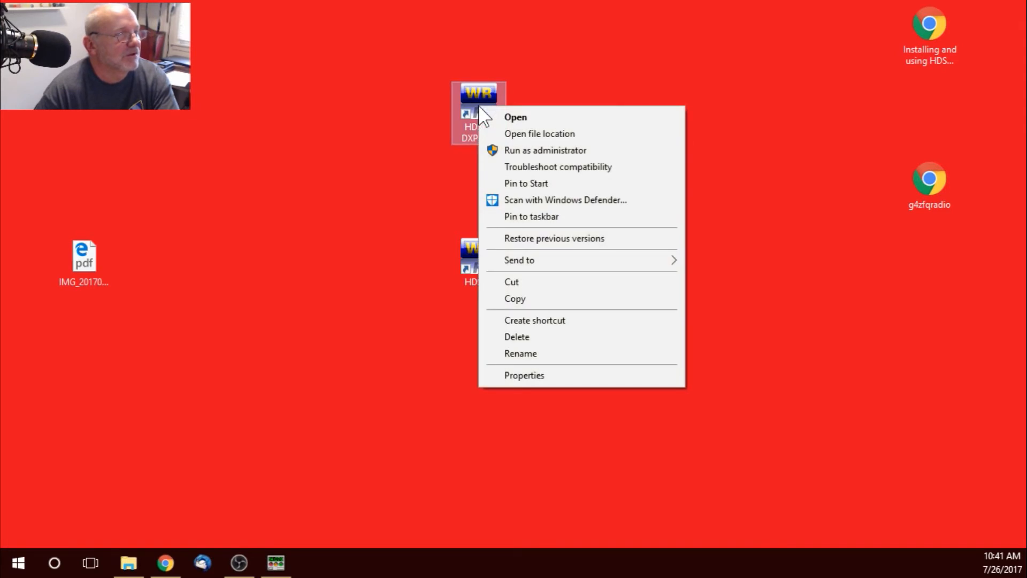
left_click(525, 374)
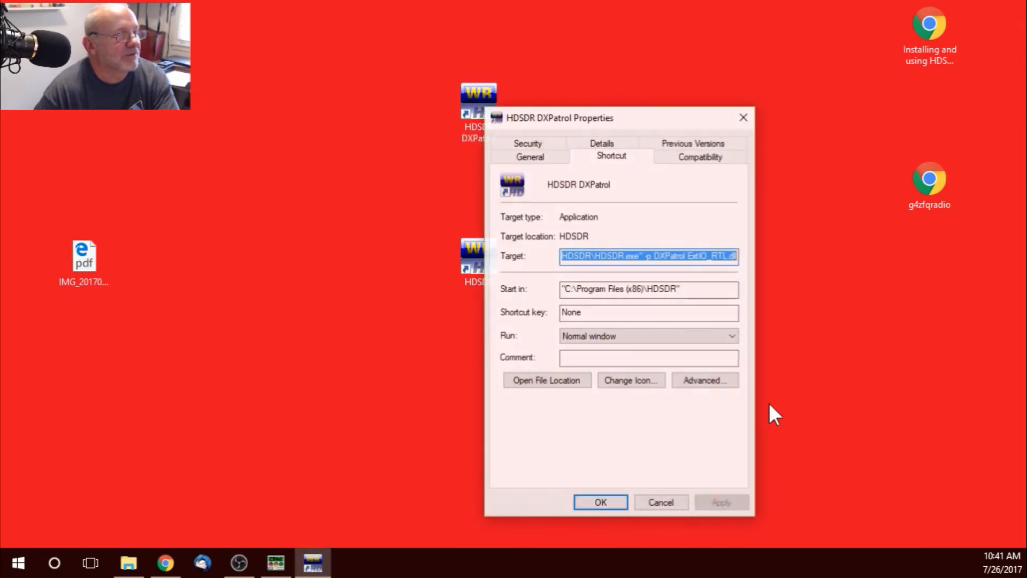
left_click(564, 256)
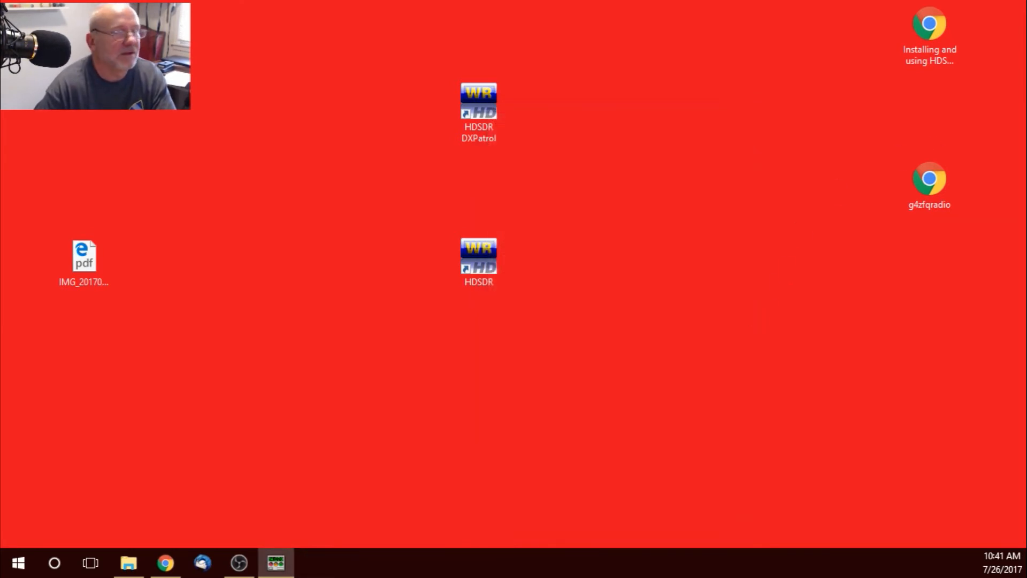
mouse_move(480, 108)
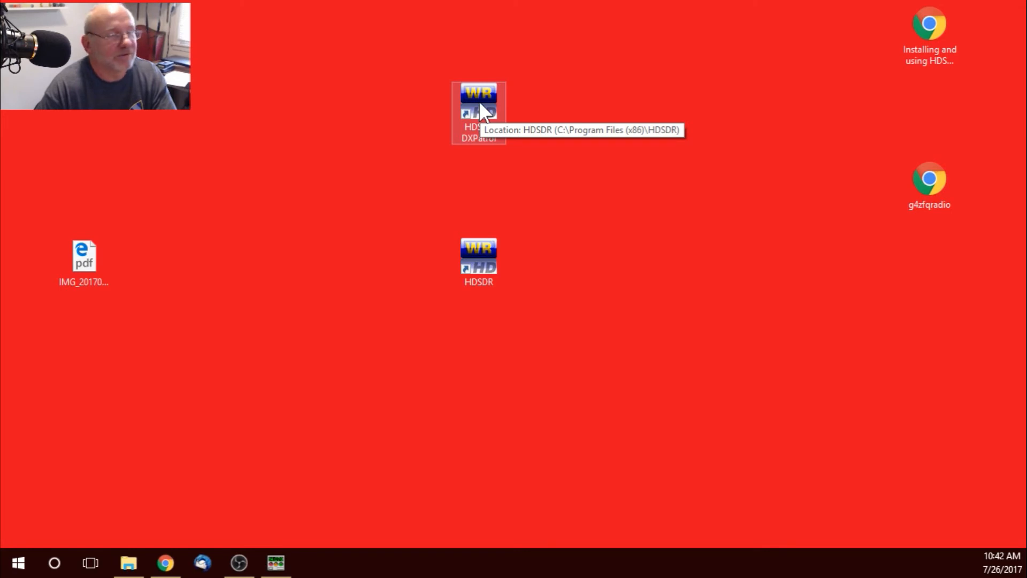
Step: Launch HDSDR from the DXPatrol shortcut, skipping the ExtIO prompt, alongside HRD's IC-7300 control
double_click(478, 111)
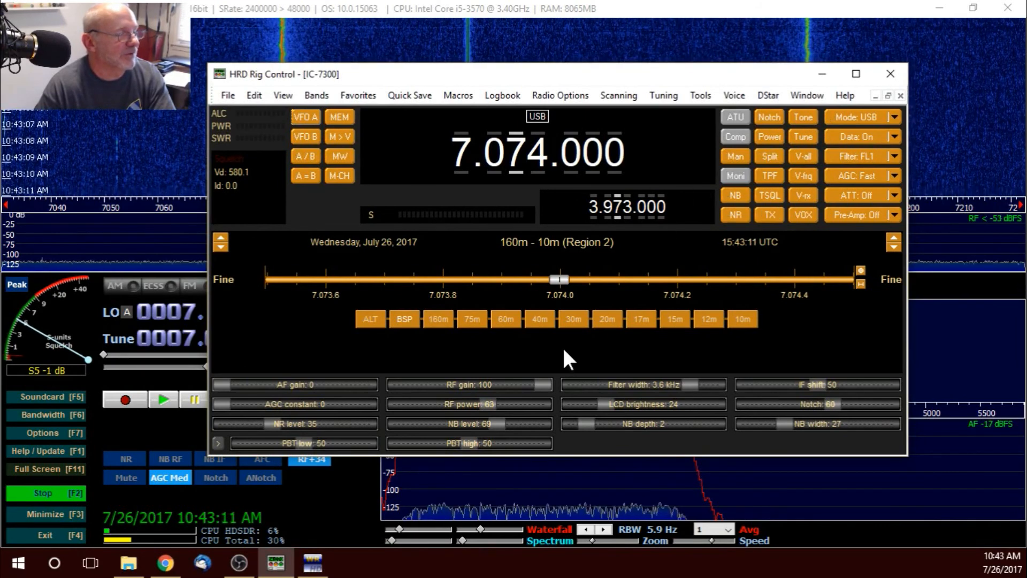
mouse_move(404, 209)
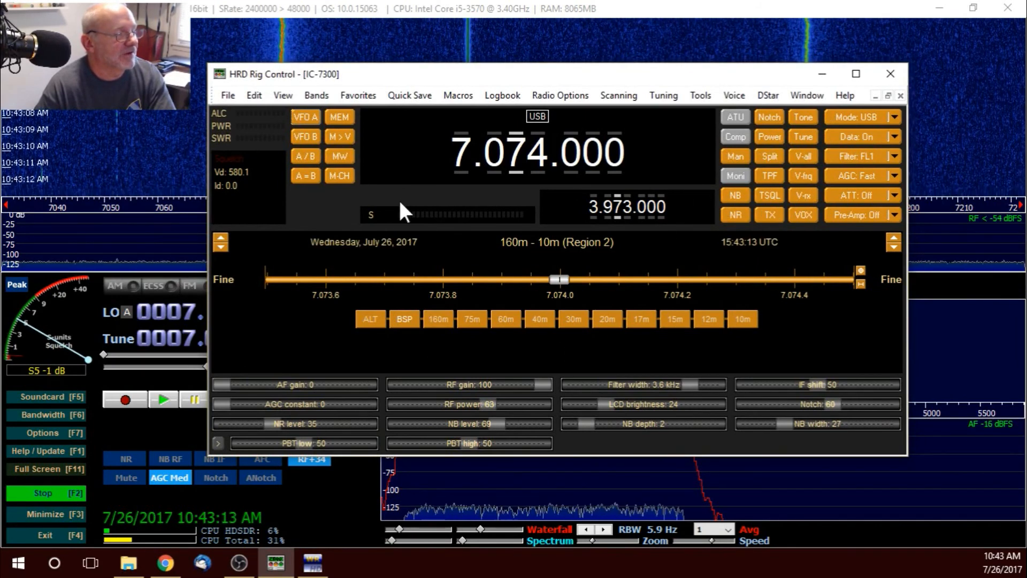